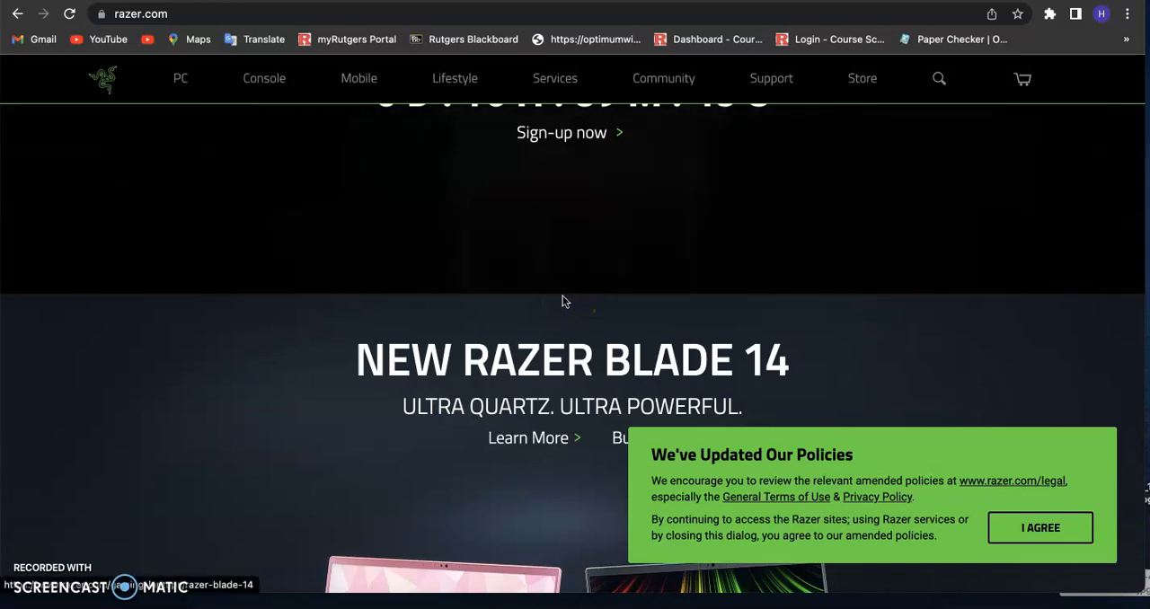
mouse_move(236, 9)
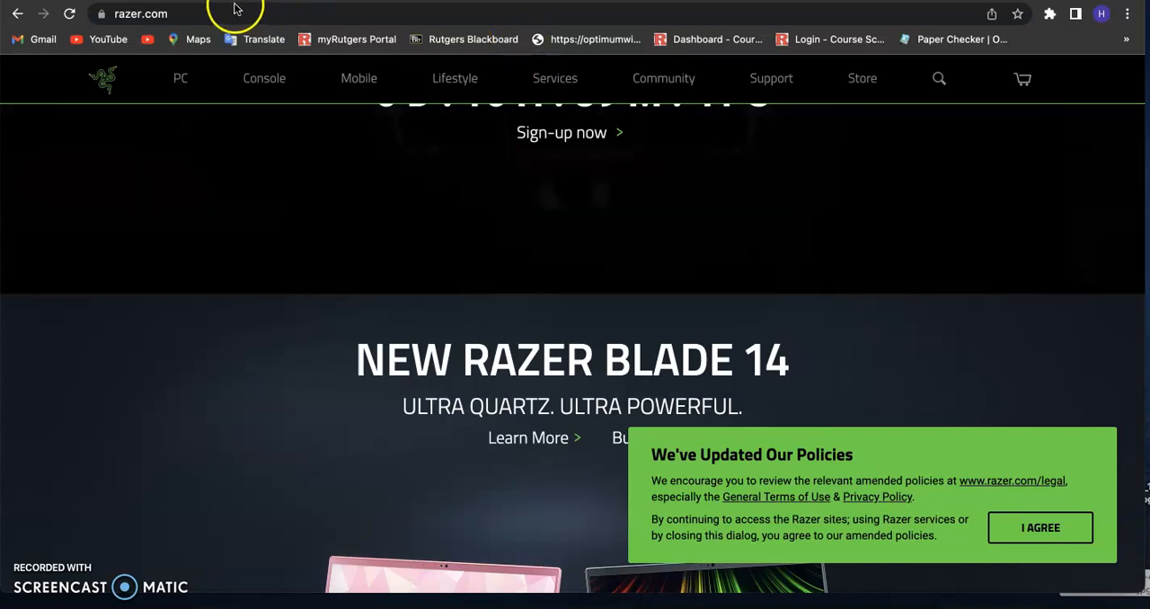
mouse_move(195, 27)
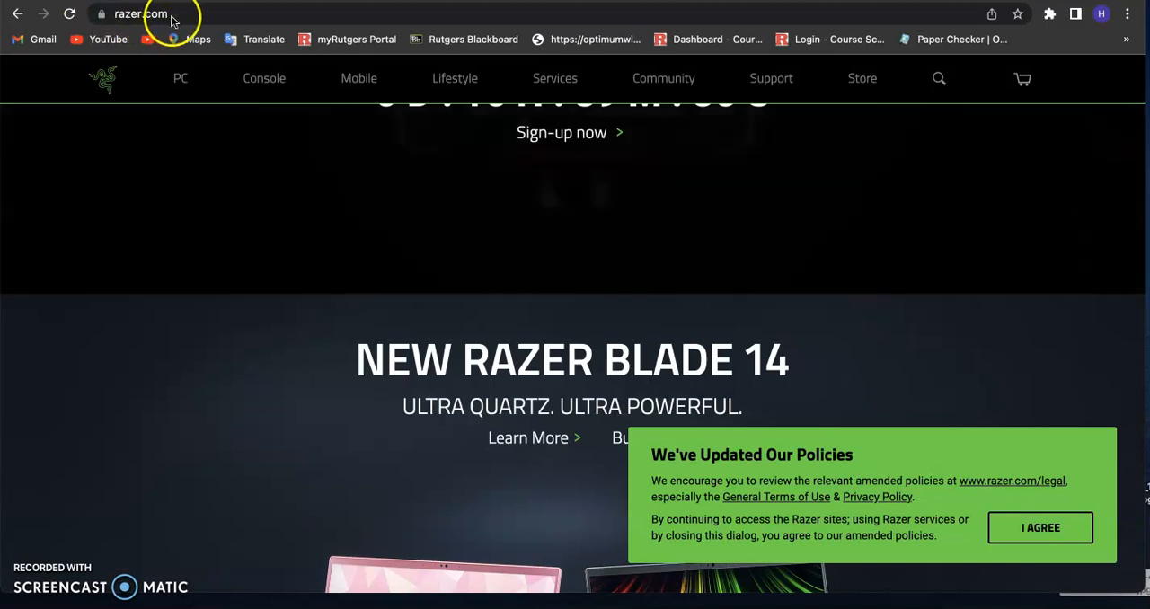
- Go to Razer.com's PC section and scroll through the Laptops & Desktops overview
click(179, 14)
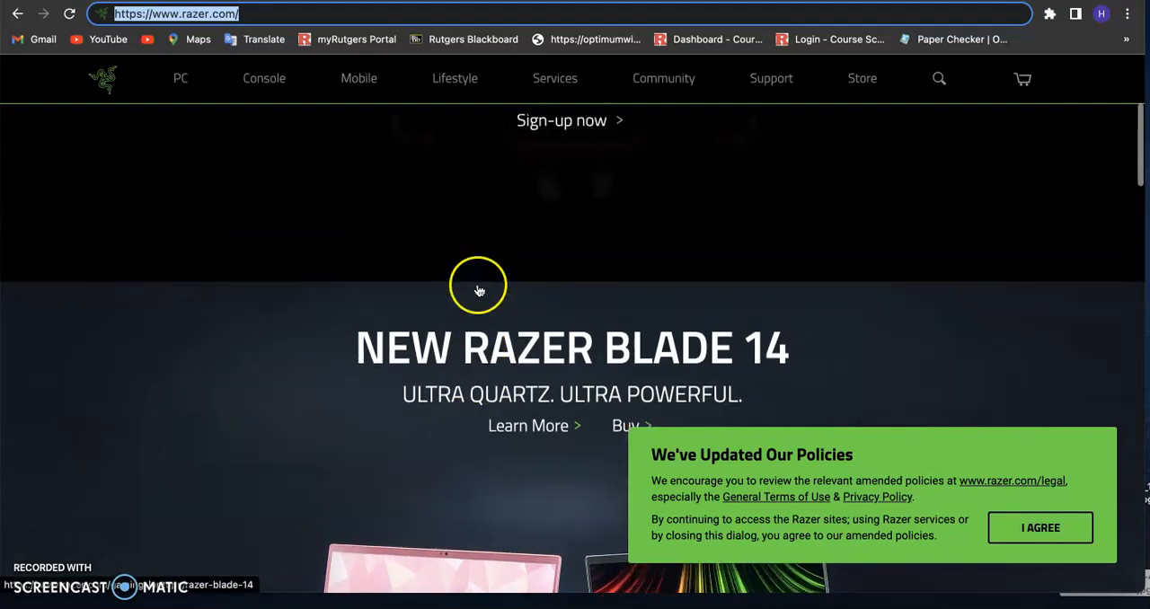
mouse_move(664, 139)
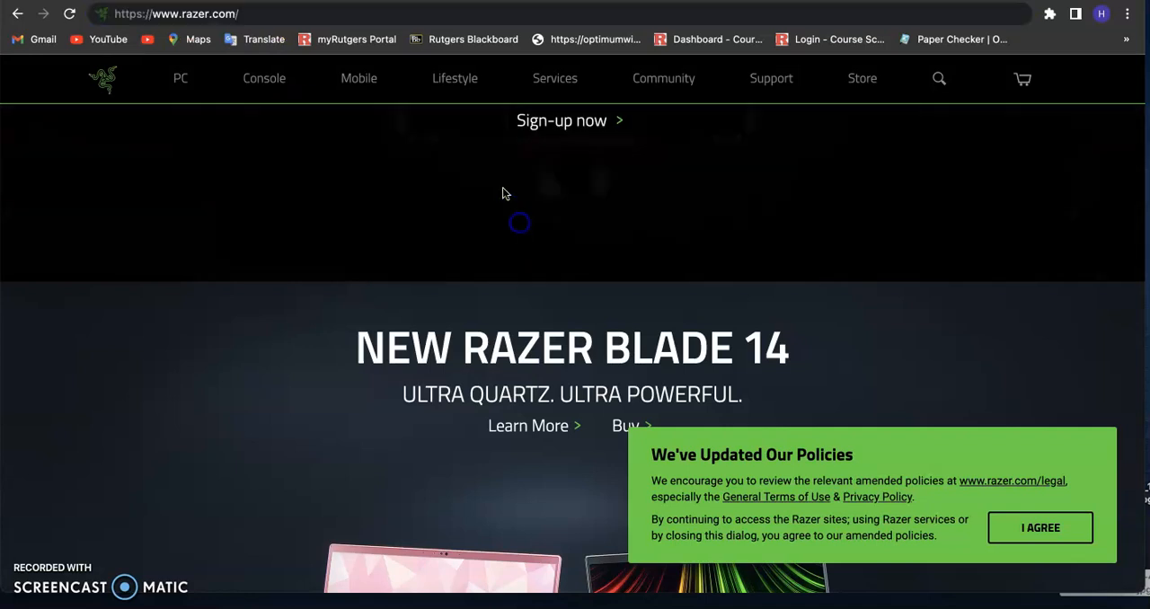
mouse_move(180, 79)
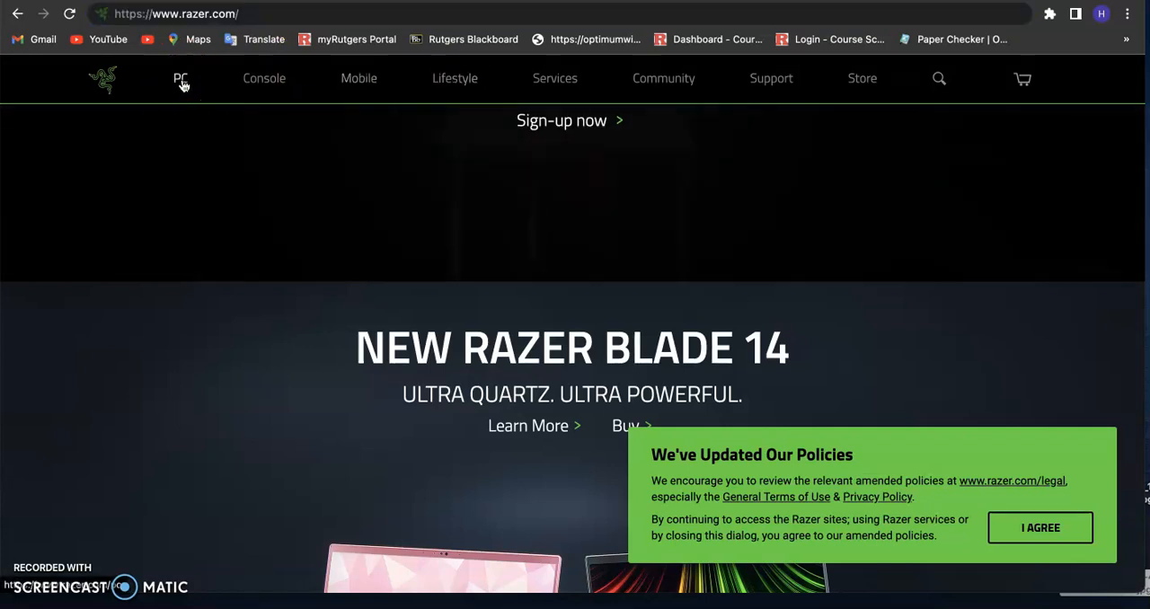
mouse_move(215, 86)
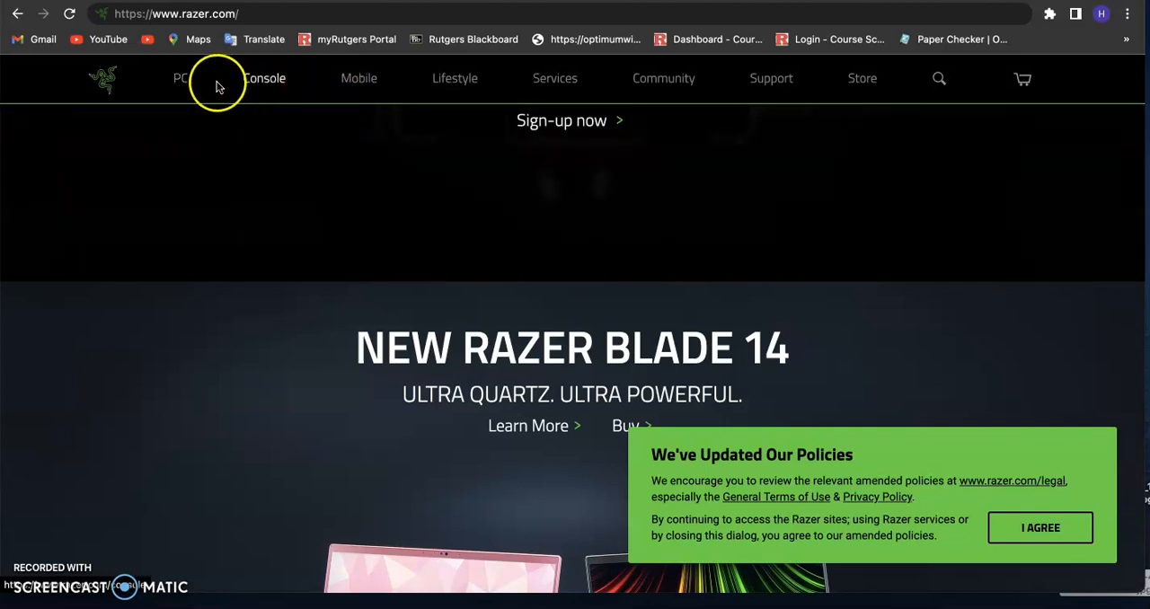
click(180, 79)
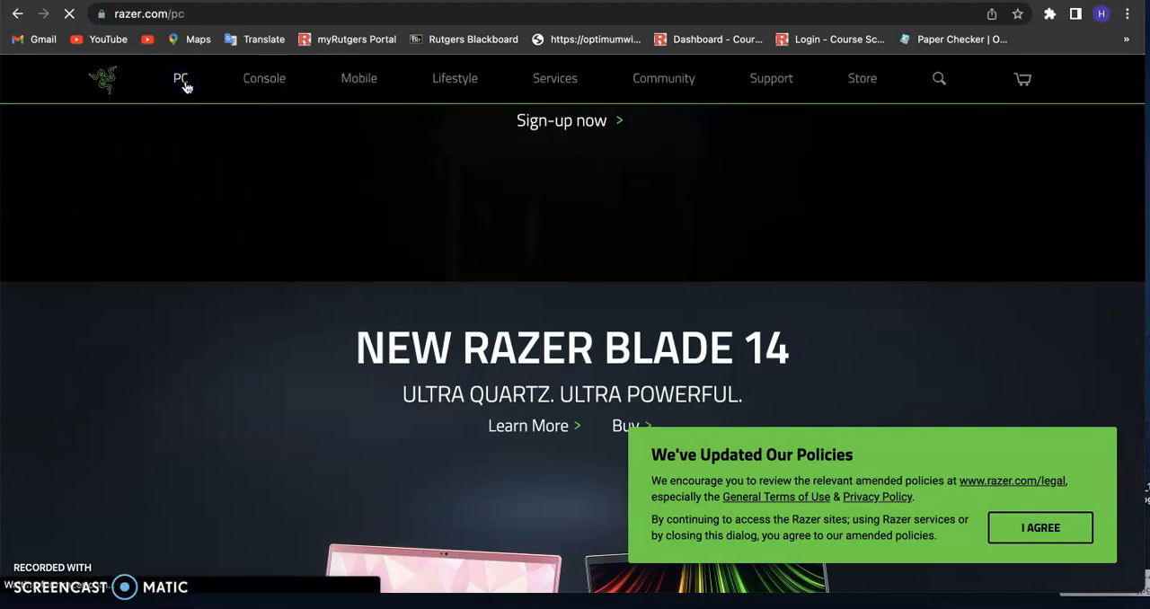
scroll(down, 3)
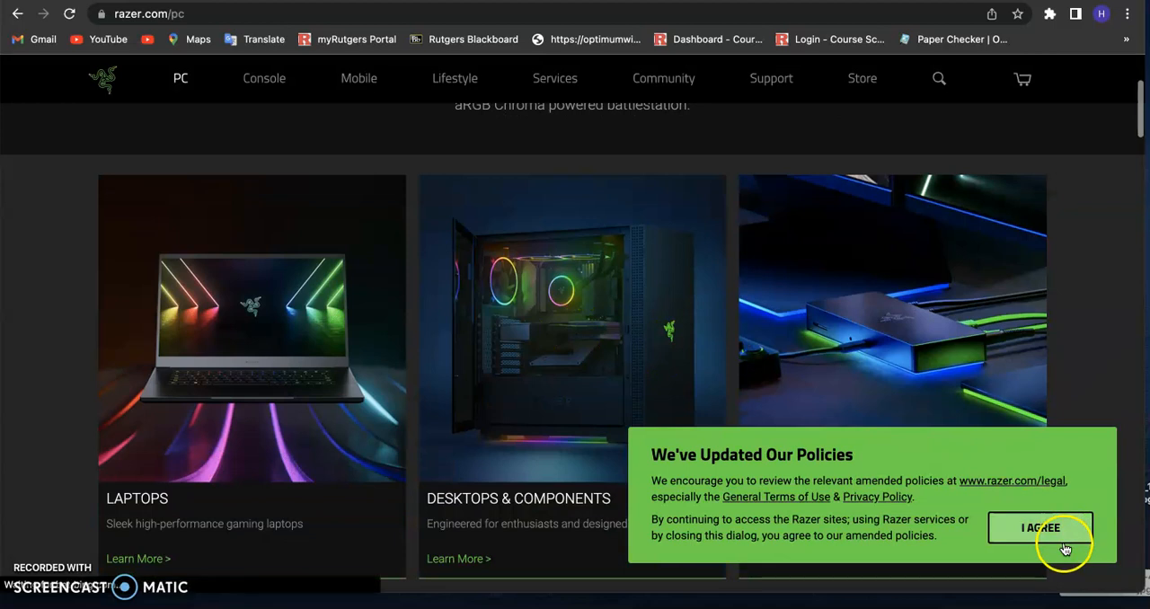
scroll(down, 3)
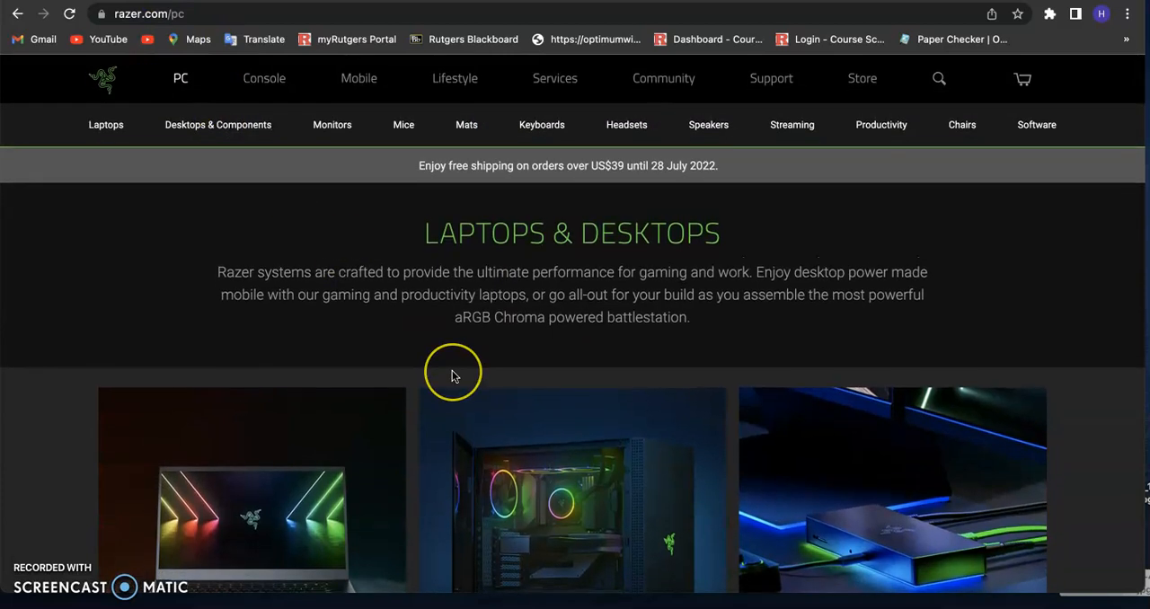
mouse_move(453, 376)
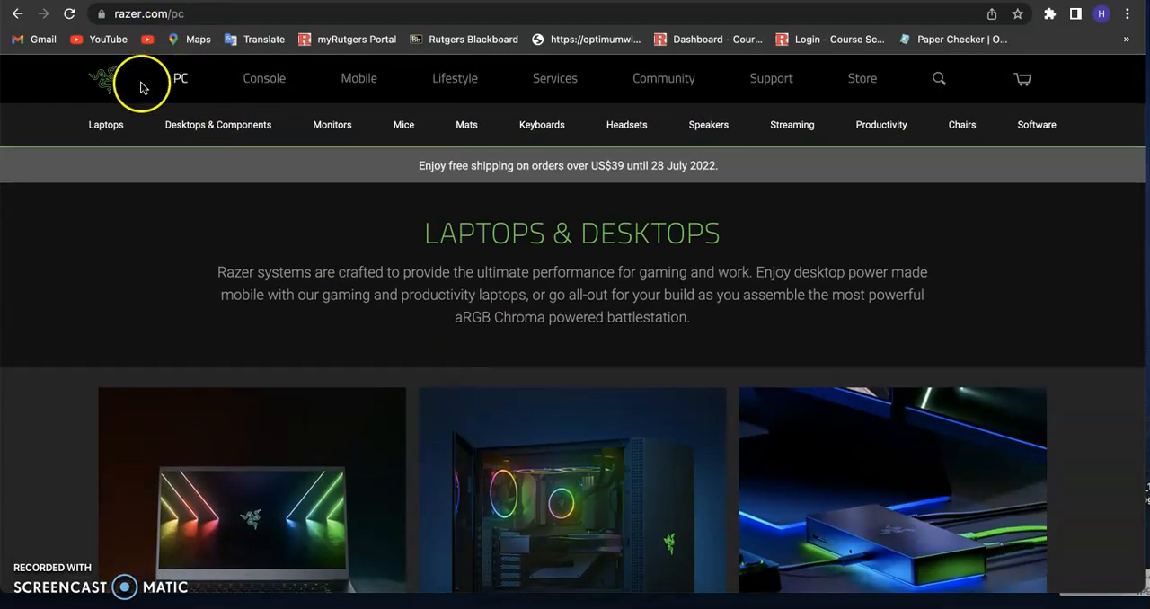
mouse_move(135, 97)
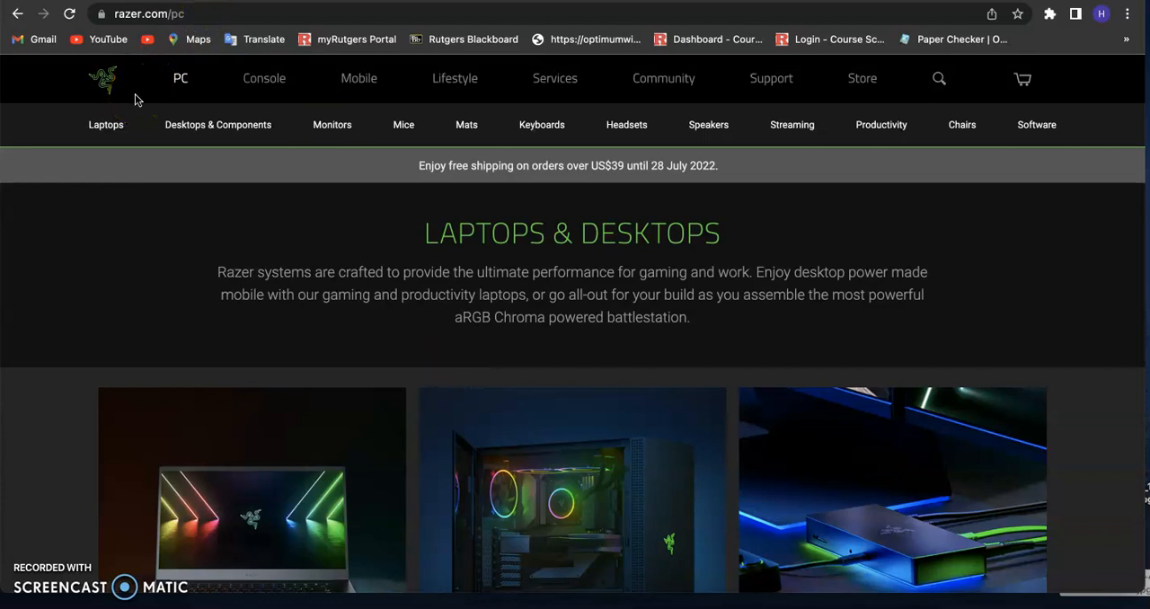
mouse_move(393, 166)
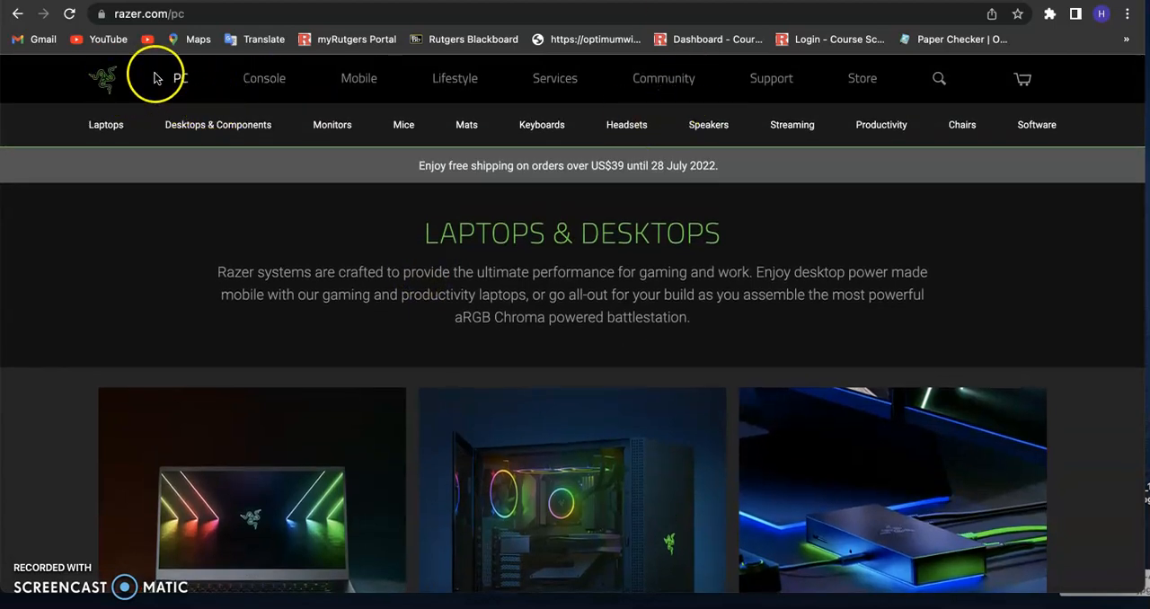
- Visit the Console, Mobile and Lifestyle sections, then return to PC
click(263, 79)
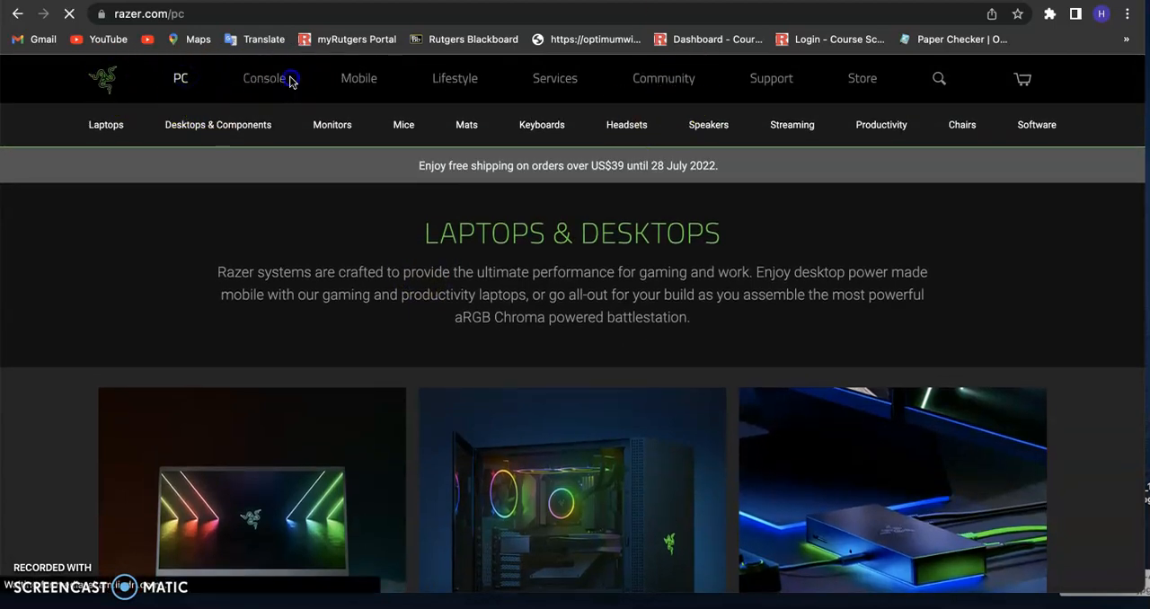
click(360, 79)
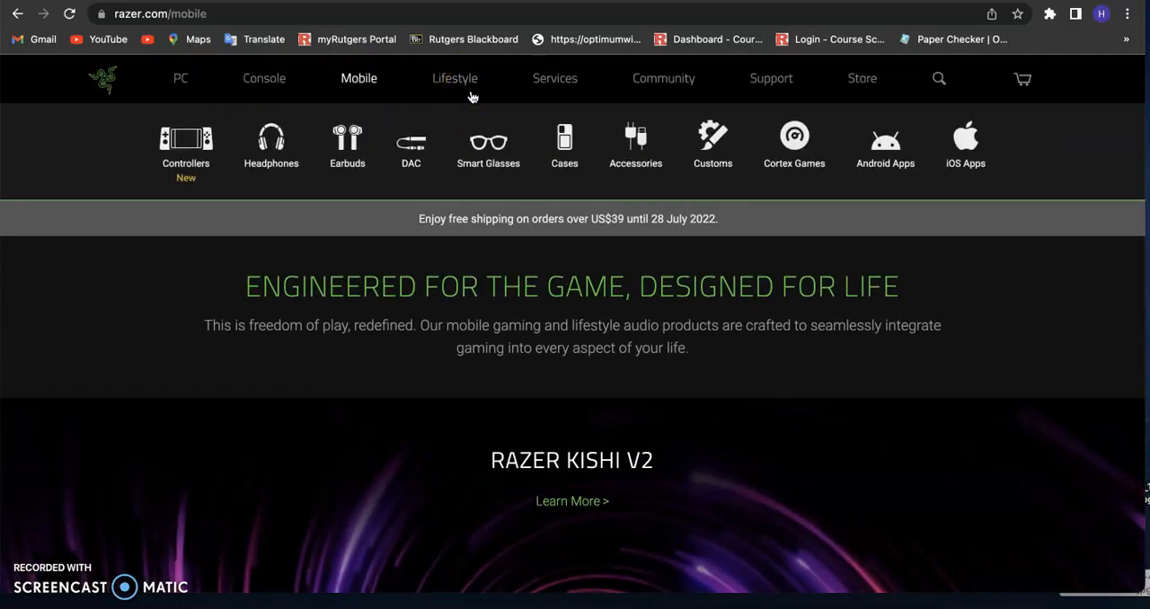
click(455, 79)
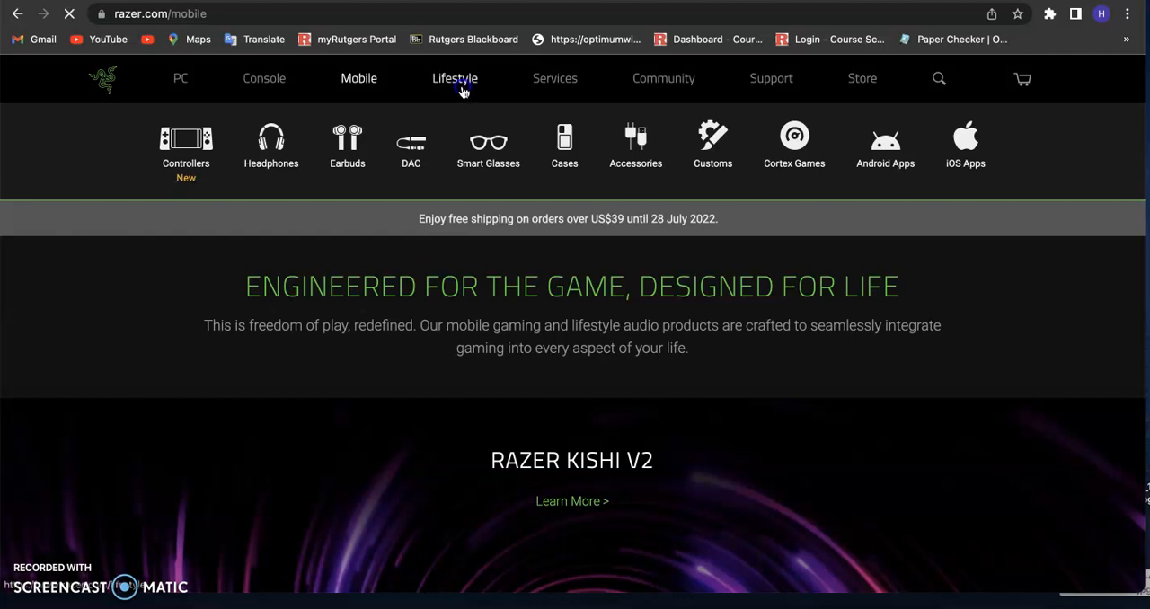
click(454, 79)
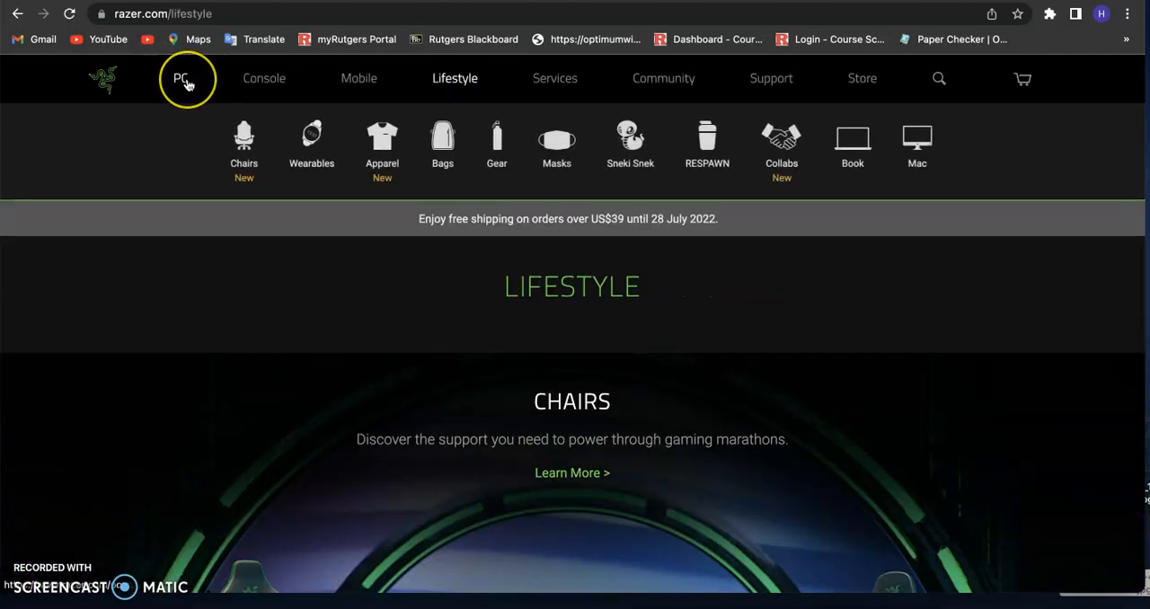
click(180, 79)
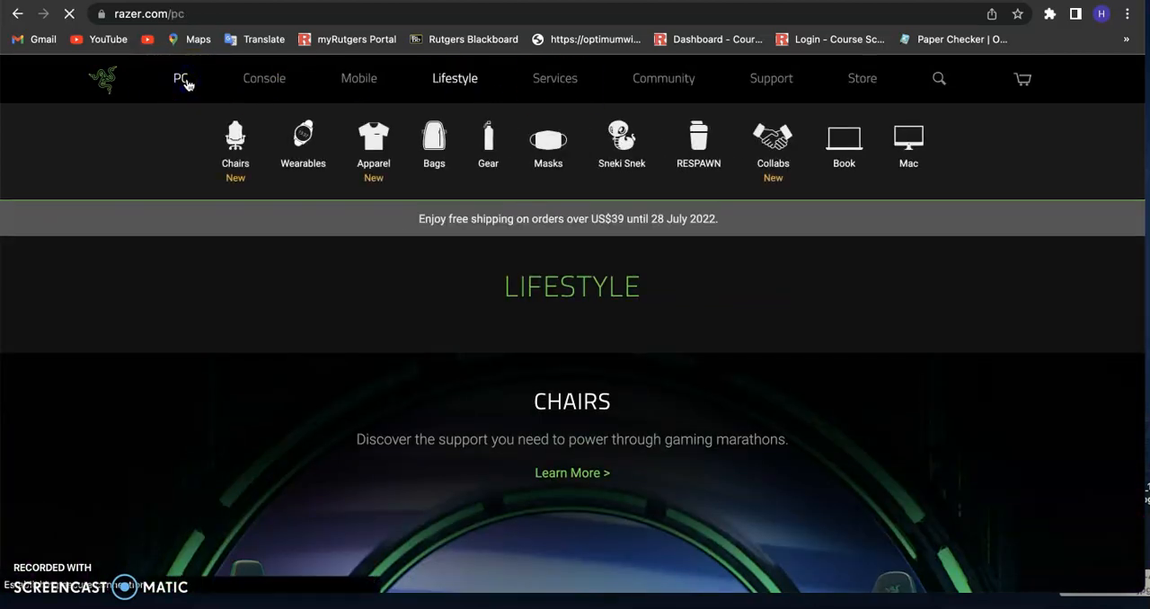
click(180, 79)
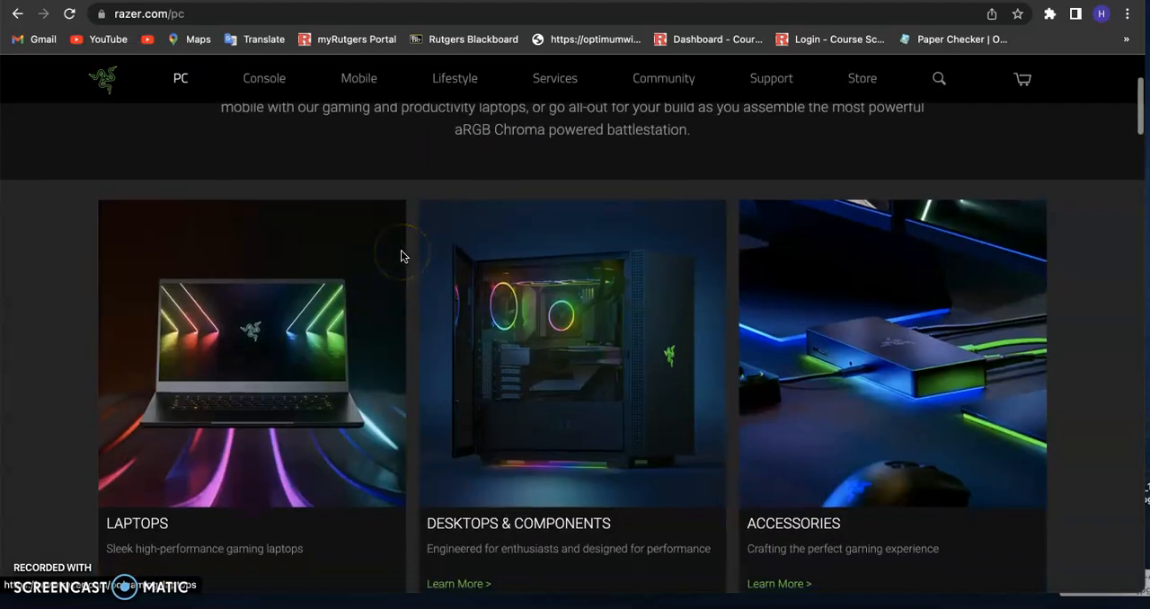
scroll(down, 3)
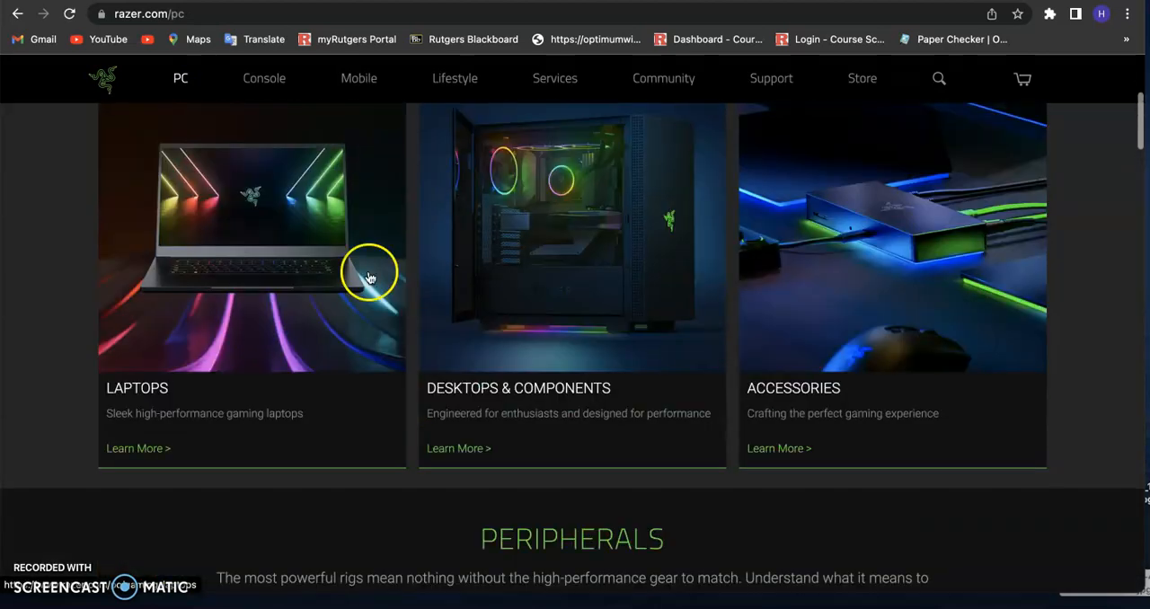
mouse_move(289, 406)
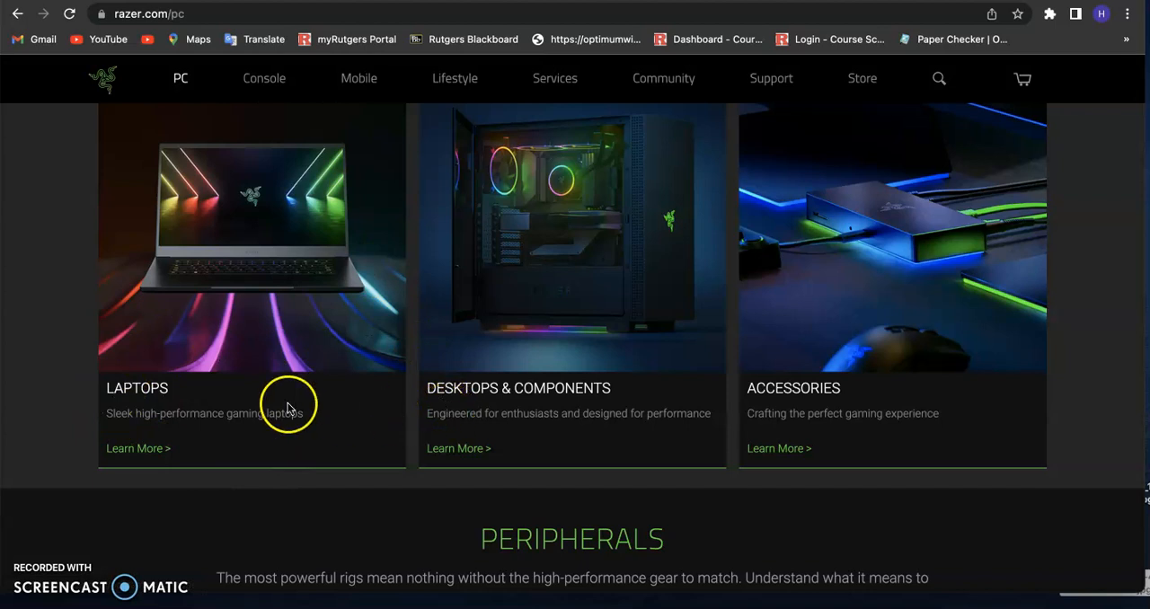
mouse_move(611, 237)
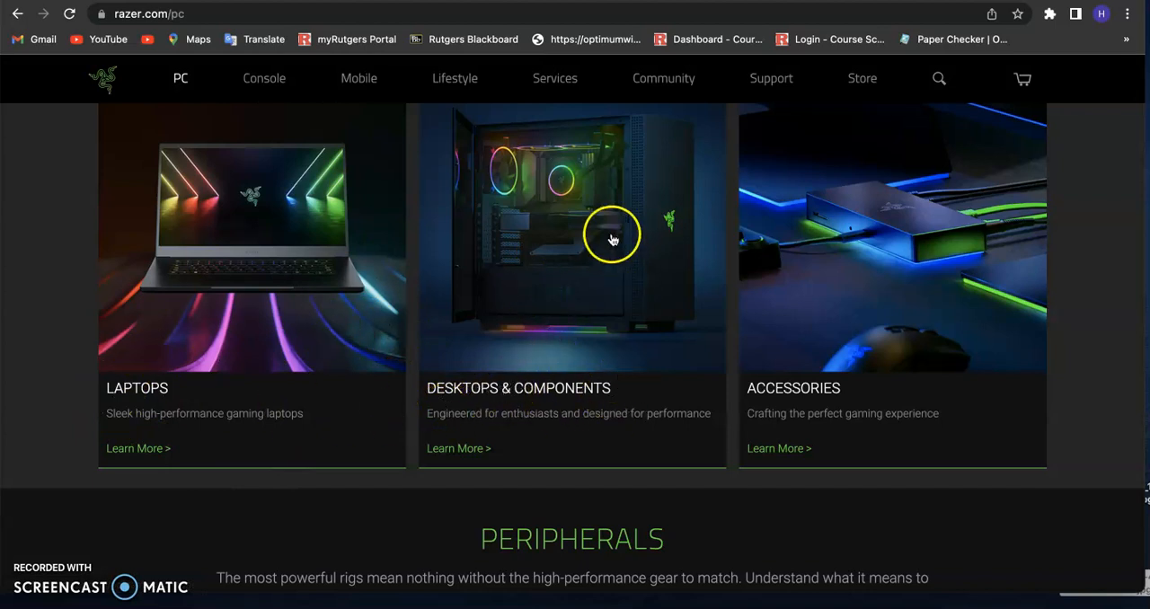
scroll(down, 3)
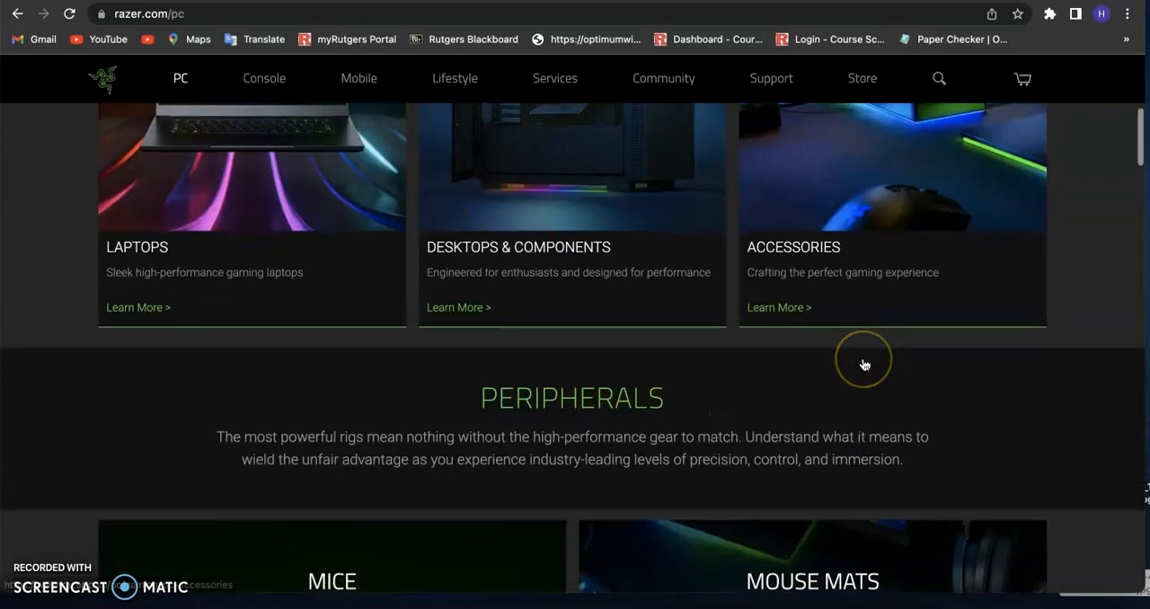
scroll(up, 3)
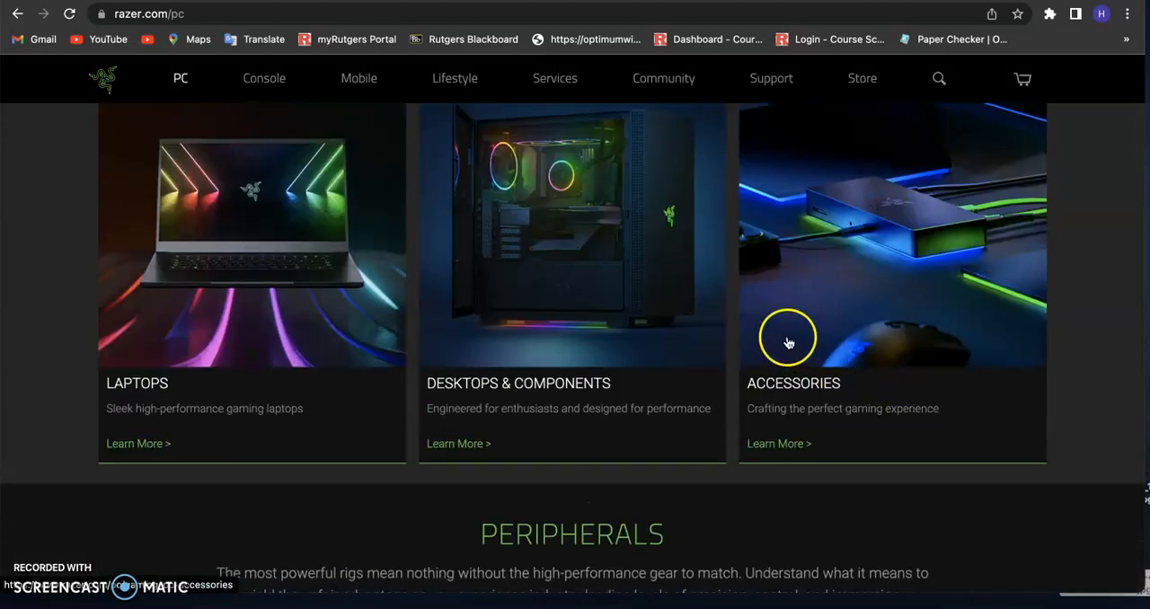
scroll(up, 3)
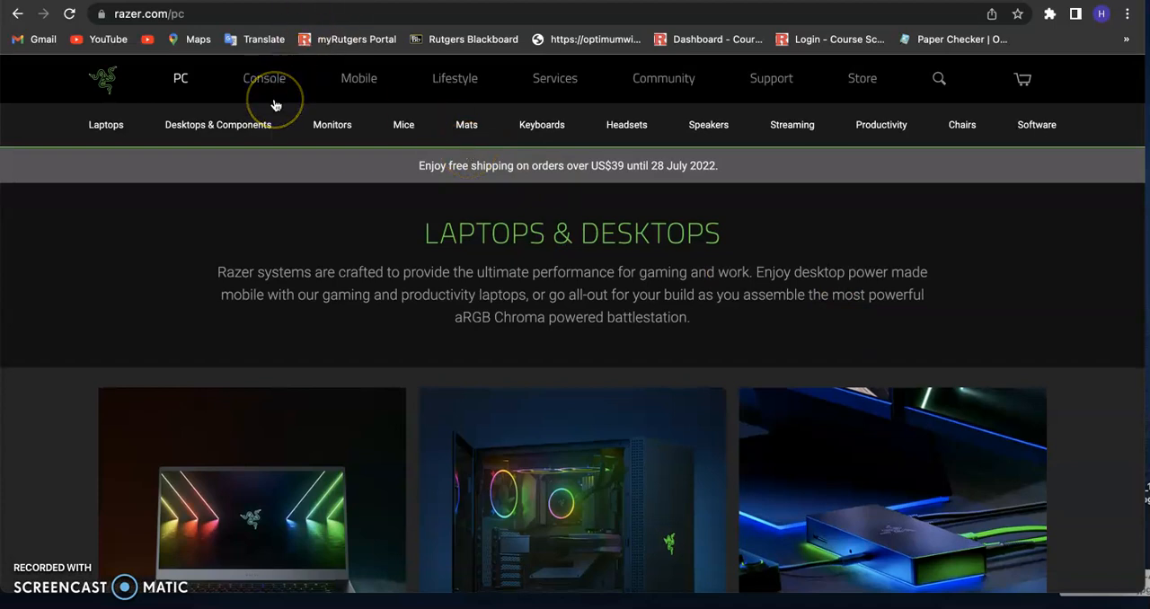
mouse_move(270, 99)
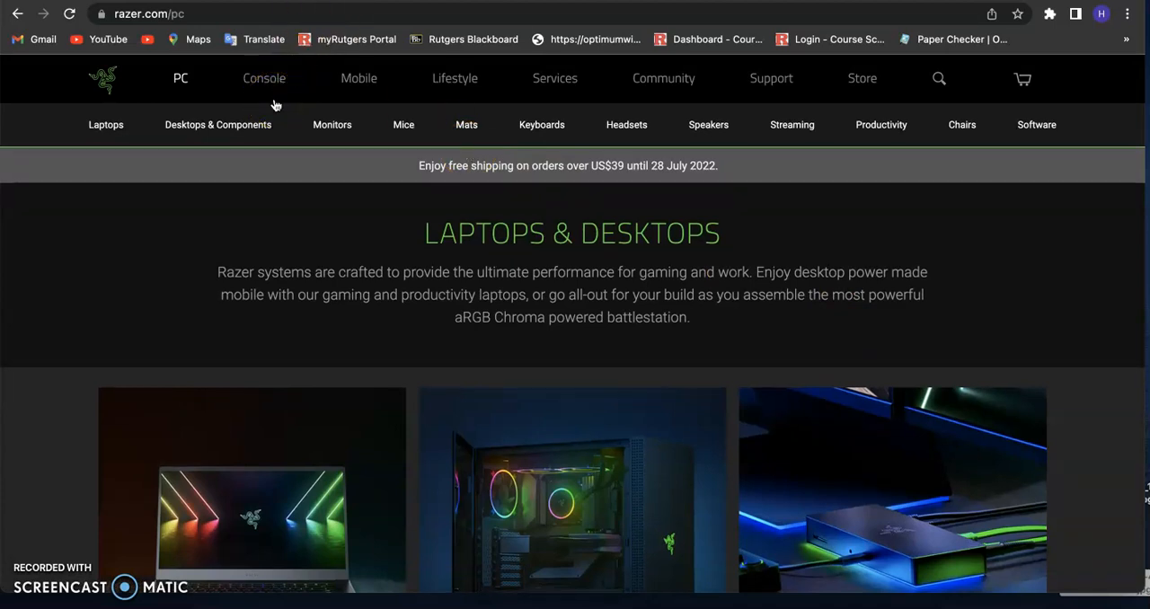
scroll(down, 3)
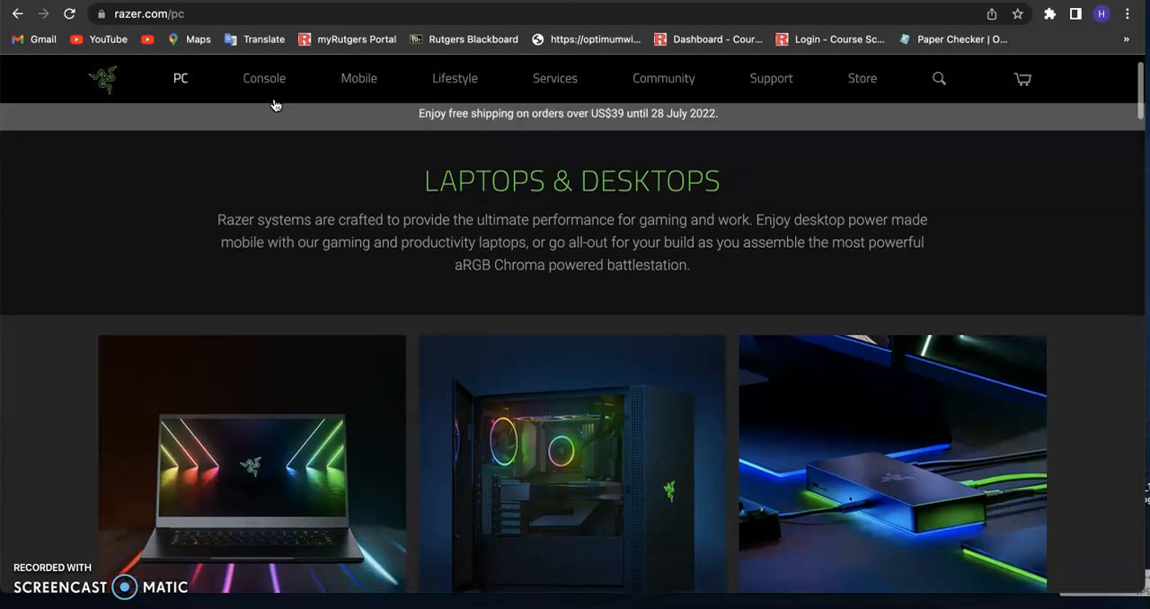
mouse_move(269, 99)
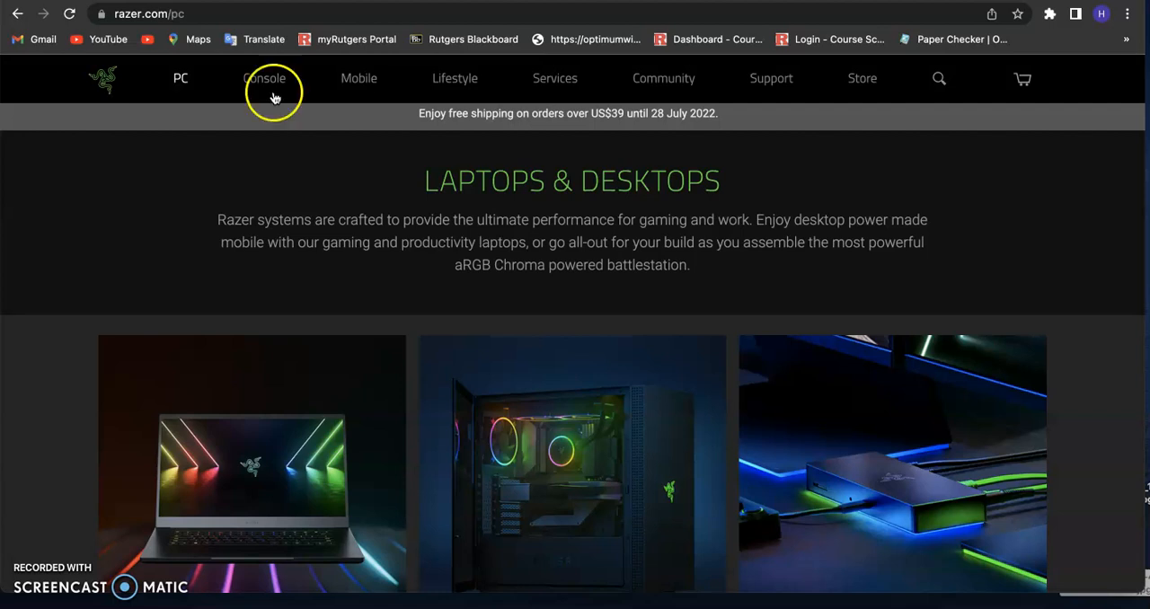
mouse_move(751, 165)
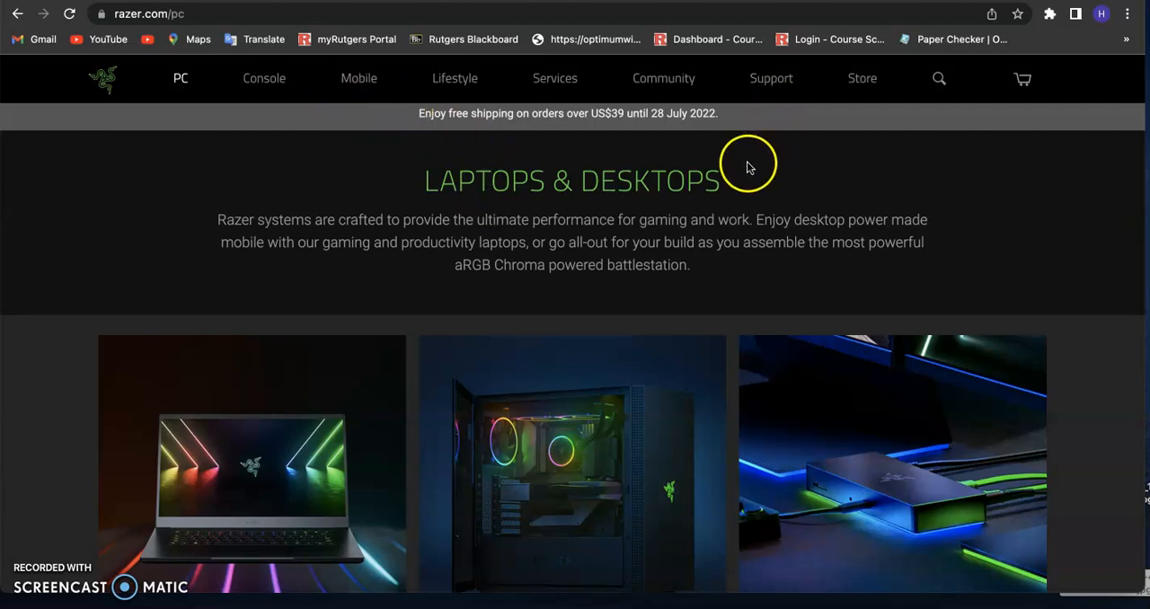
mouse_move(939, 79)
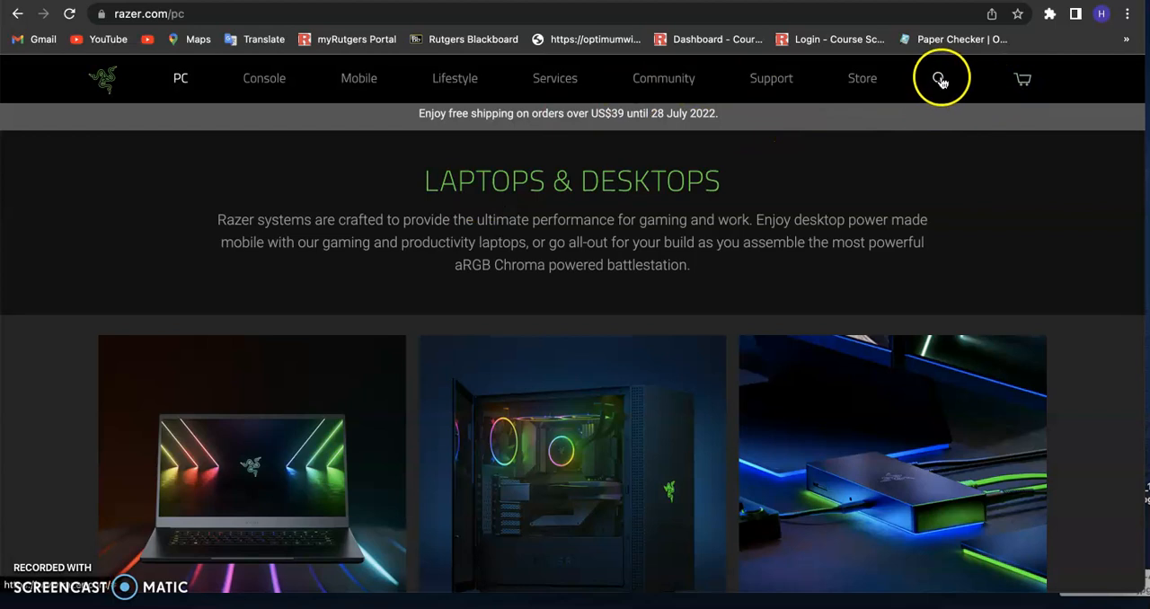
- Bring up the site search box and close it without searching
click(941, 79)
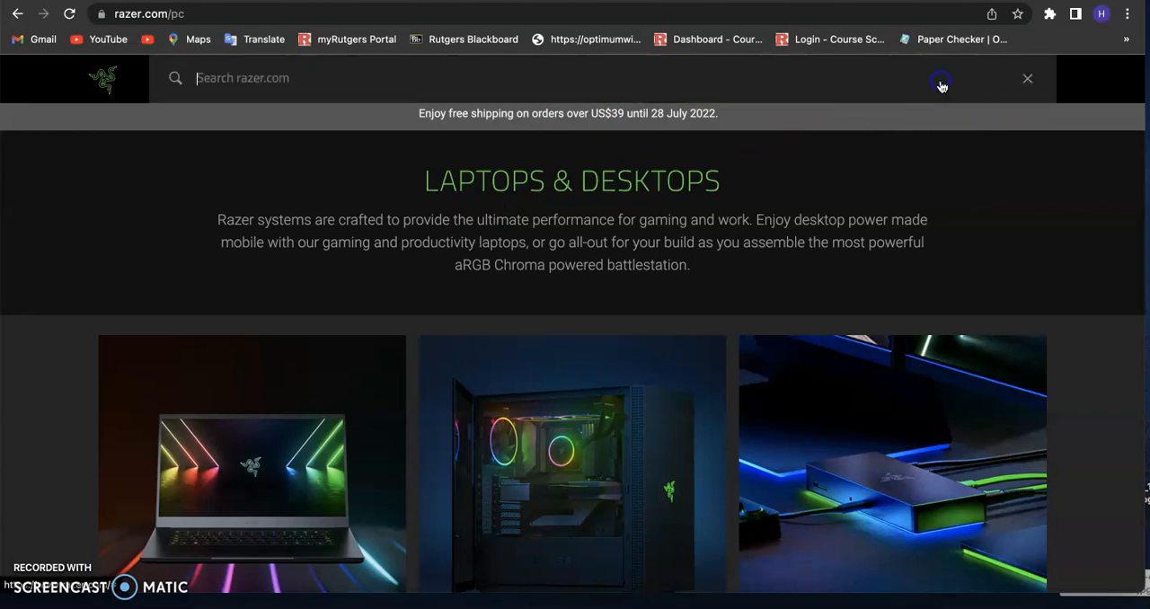
click(1028, 79)
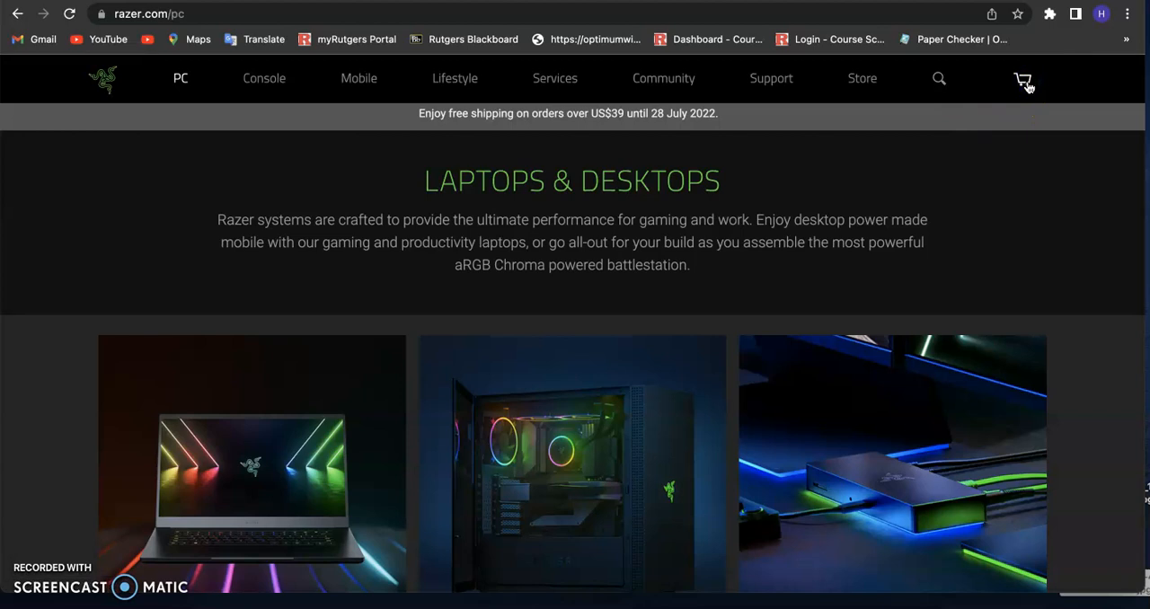
mouse_move(968, 86)
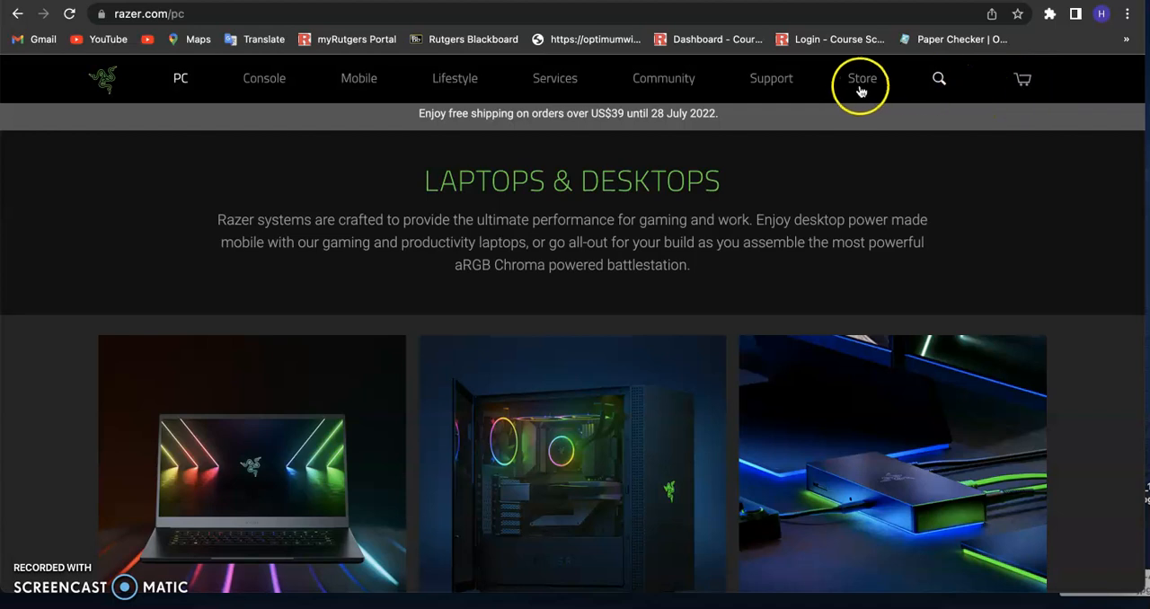
mouse_move(266, 124)
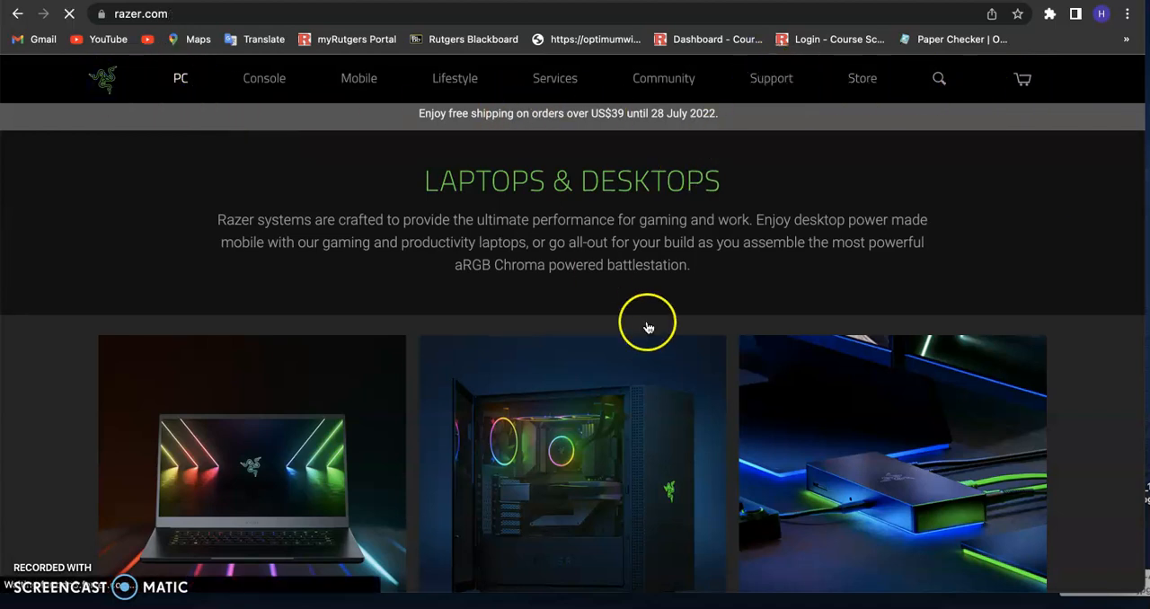
scroll(up, 3)
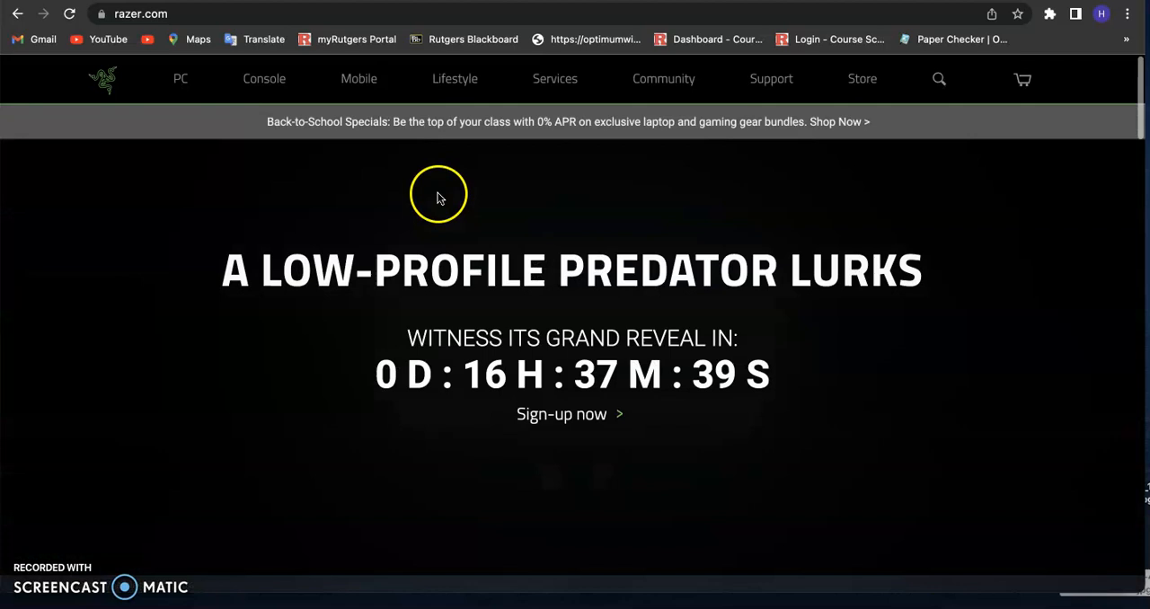
mouse_move(180, 79)
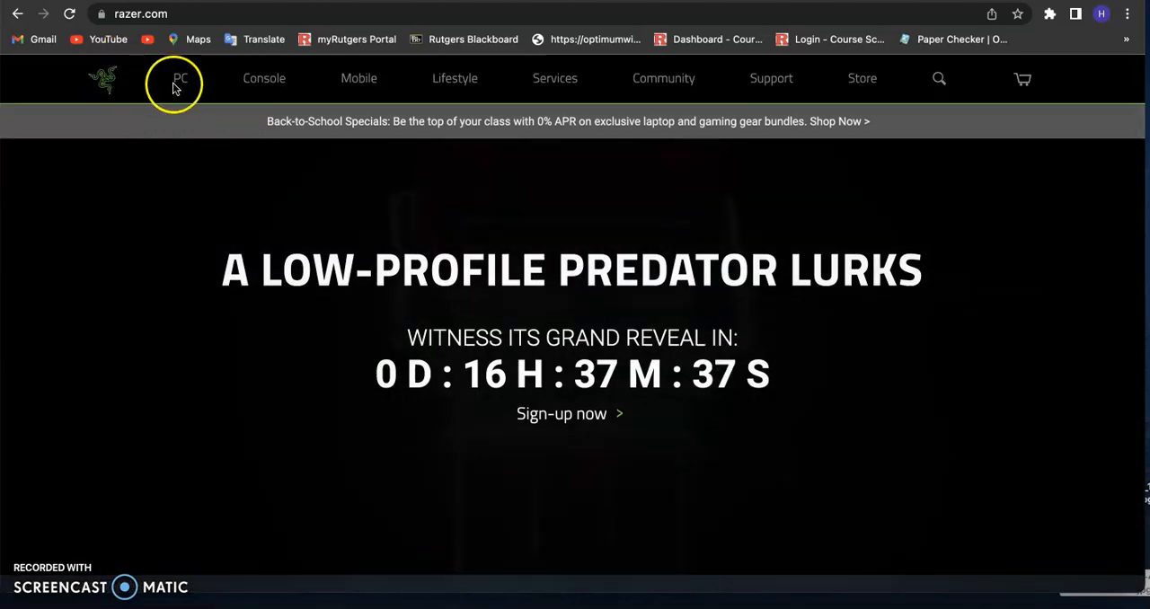
click(102, 79)
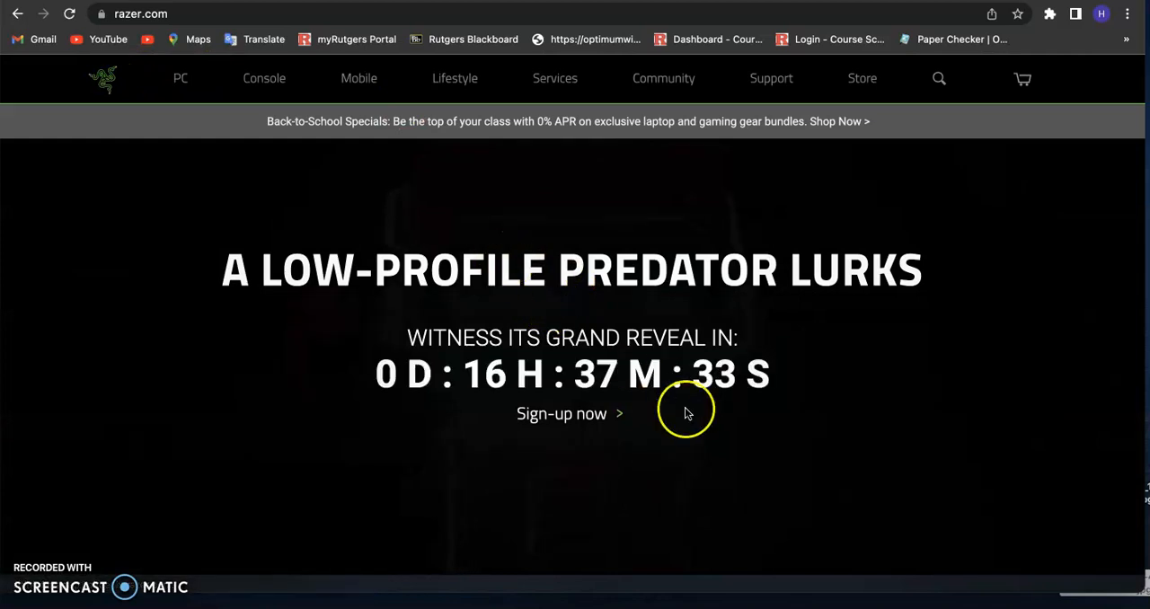
scroll(down, 3)
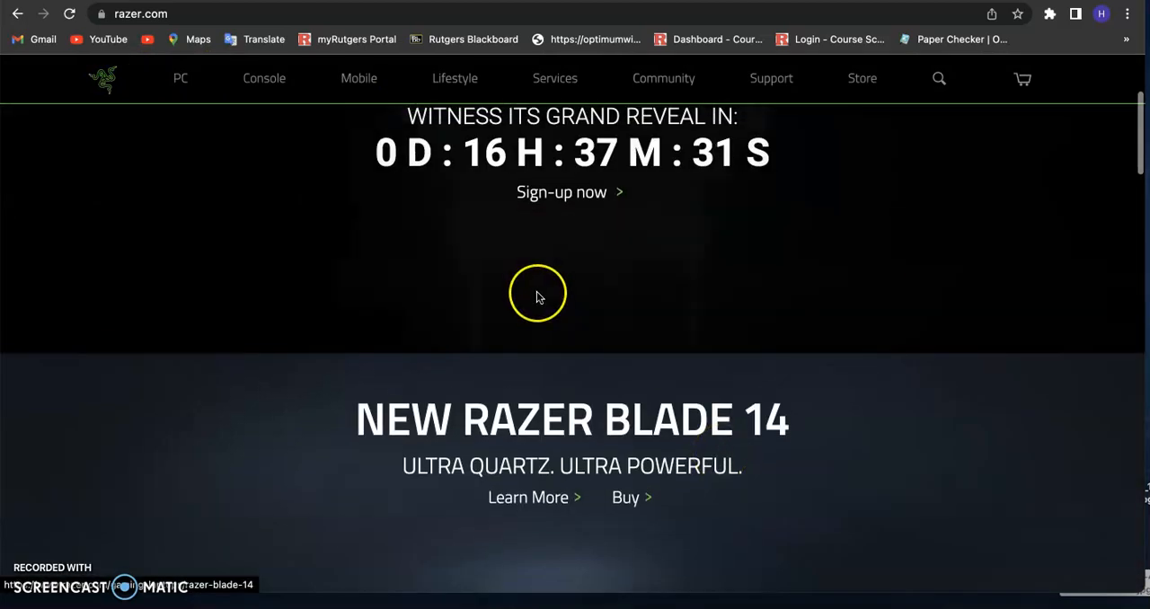
scroll(up, 3)
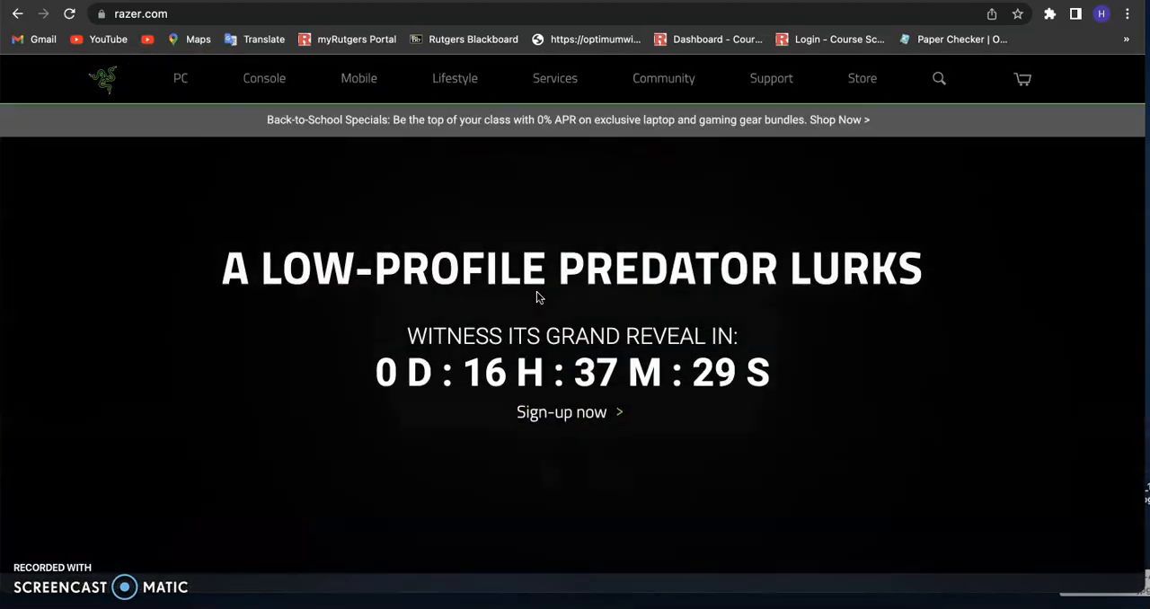
mouse_move(554, 79)
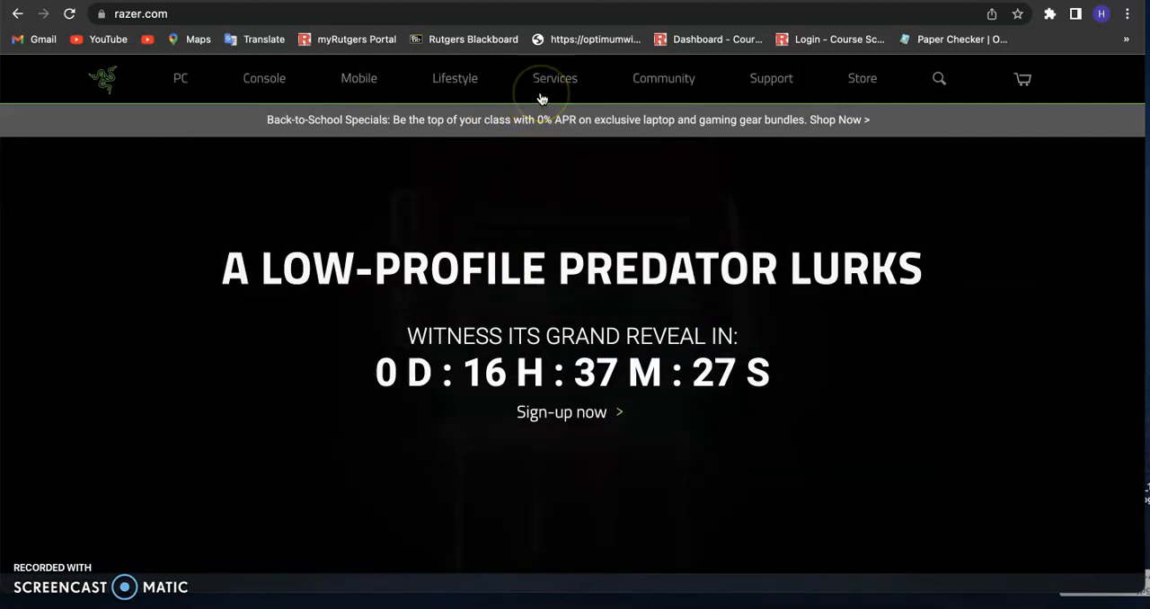
scroll(down, 3)
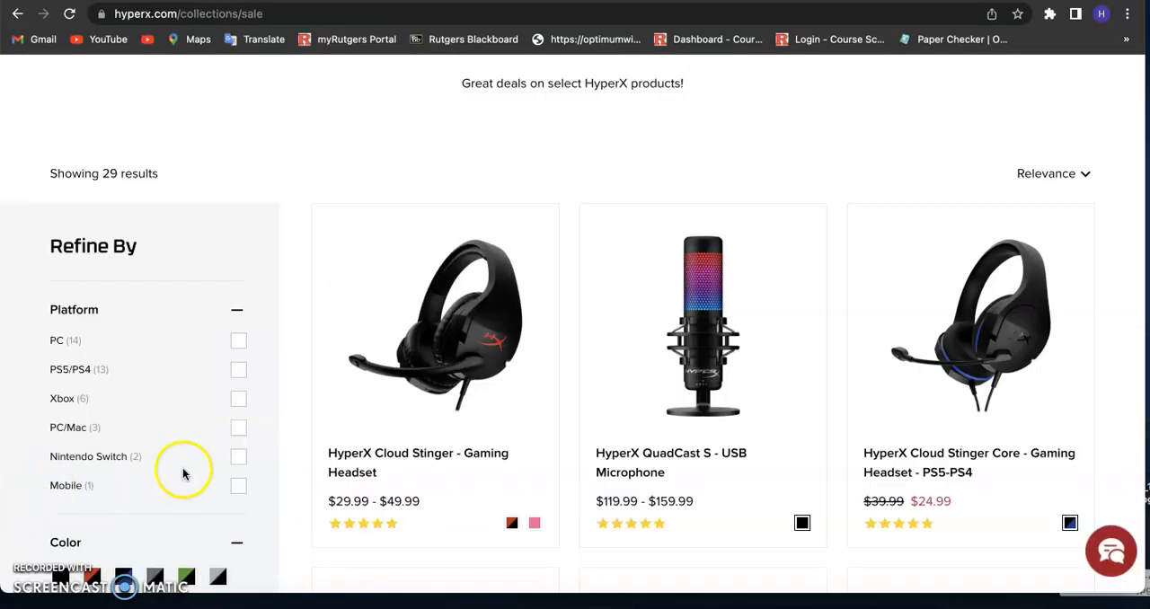
mouse_move(131, 52)
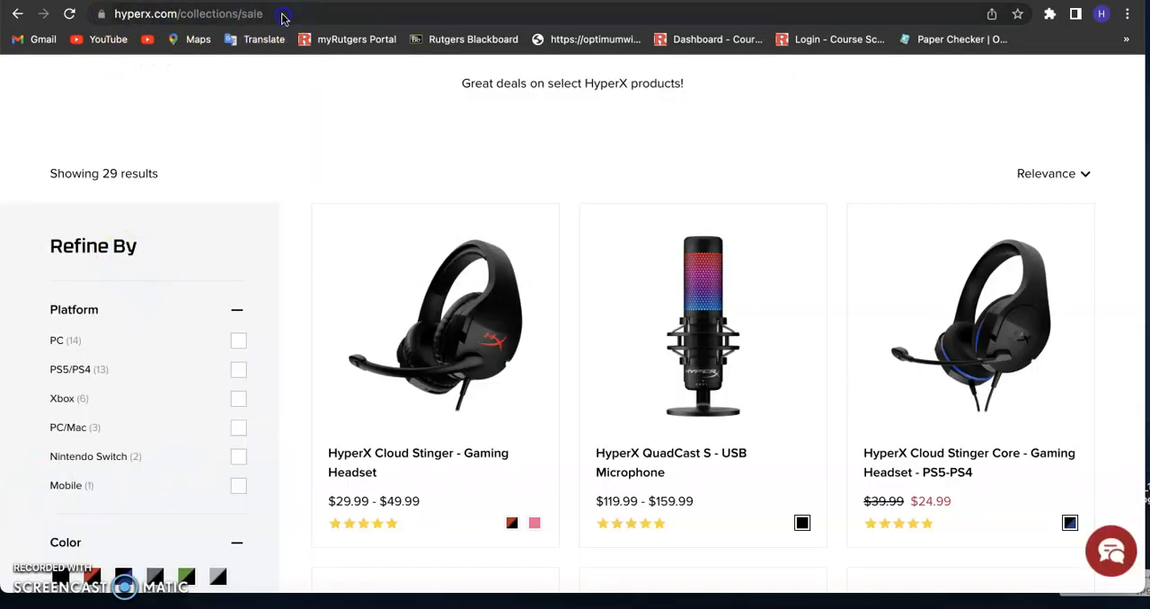
- Navigate to the HyperX Sale collection page with its Refine By filters
click(179, 14)
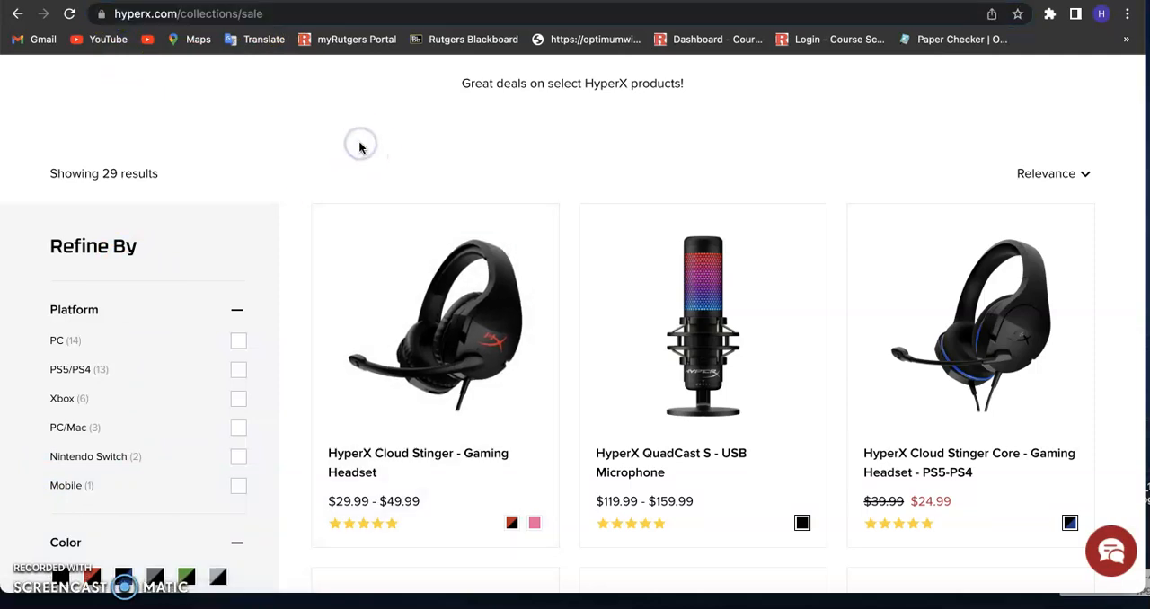
scroll(up, 3)
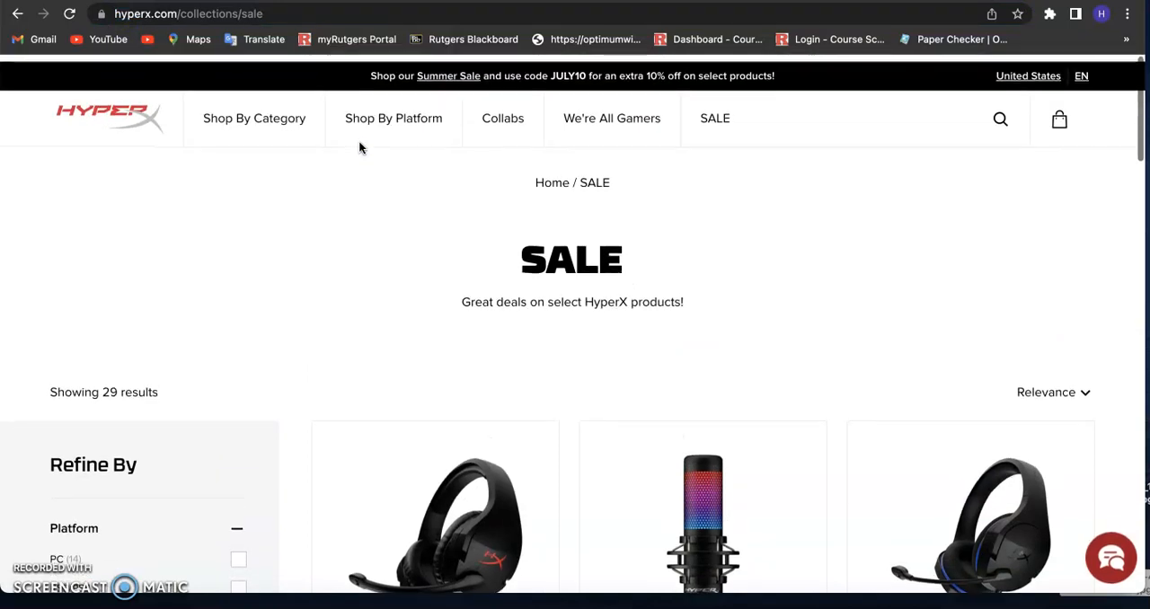
click(255, 119)
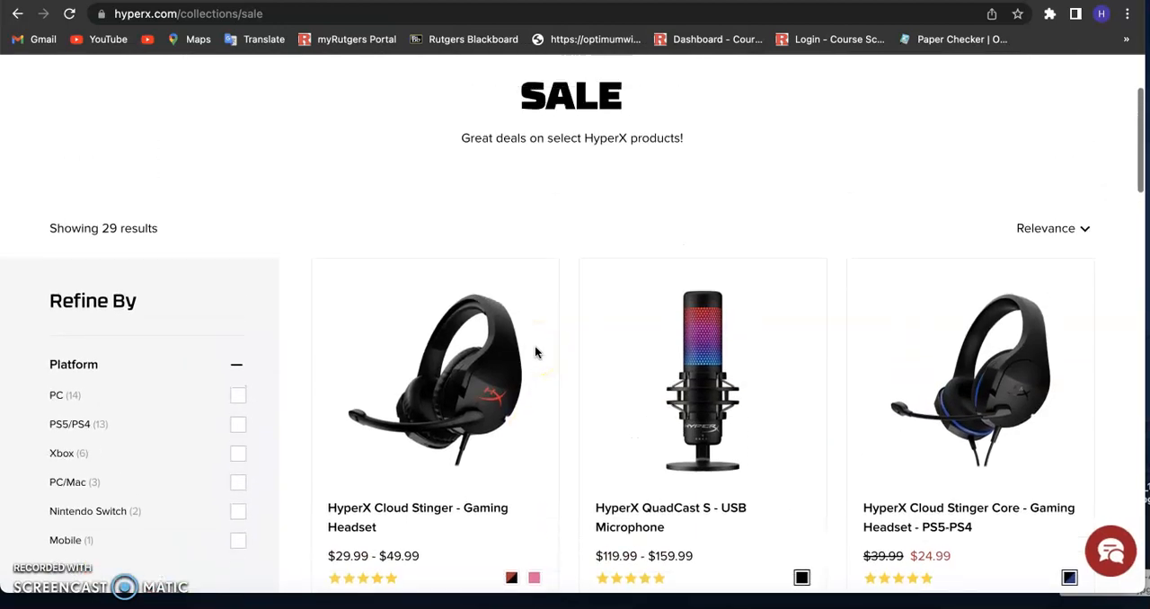
scroll(up, 3)
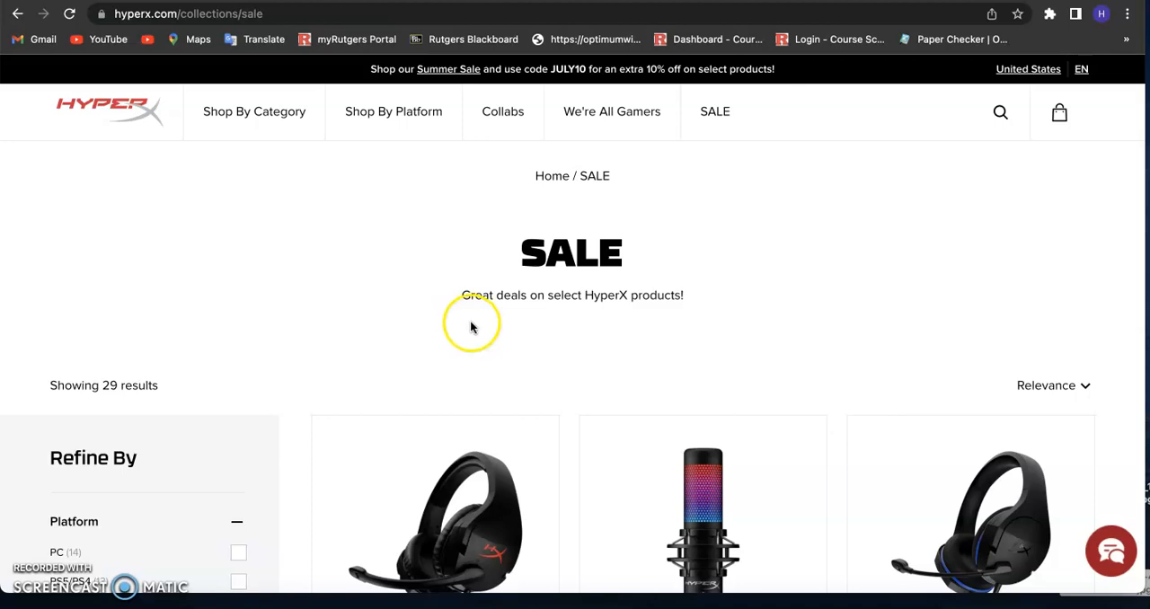
- Browse down through the discounted headsets and microphones, then back to the top
scroll(down, 3)
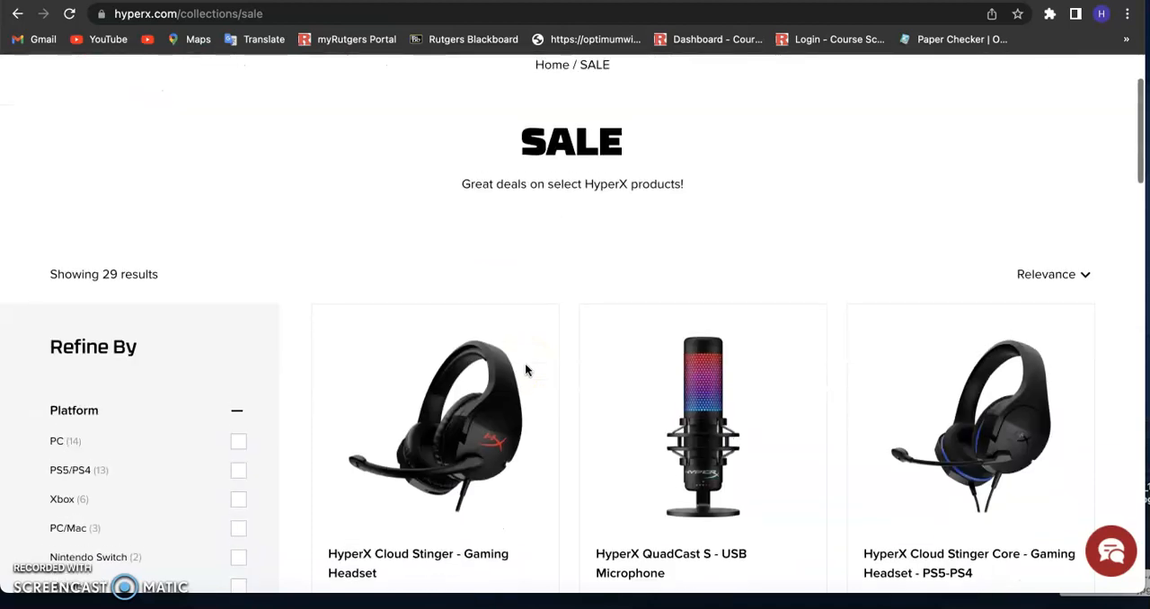
scroll(down, 3)
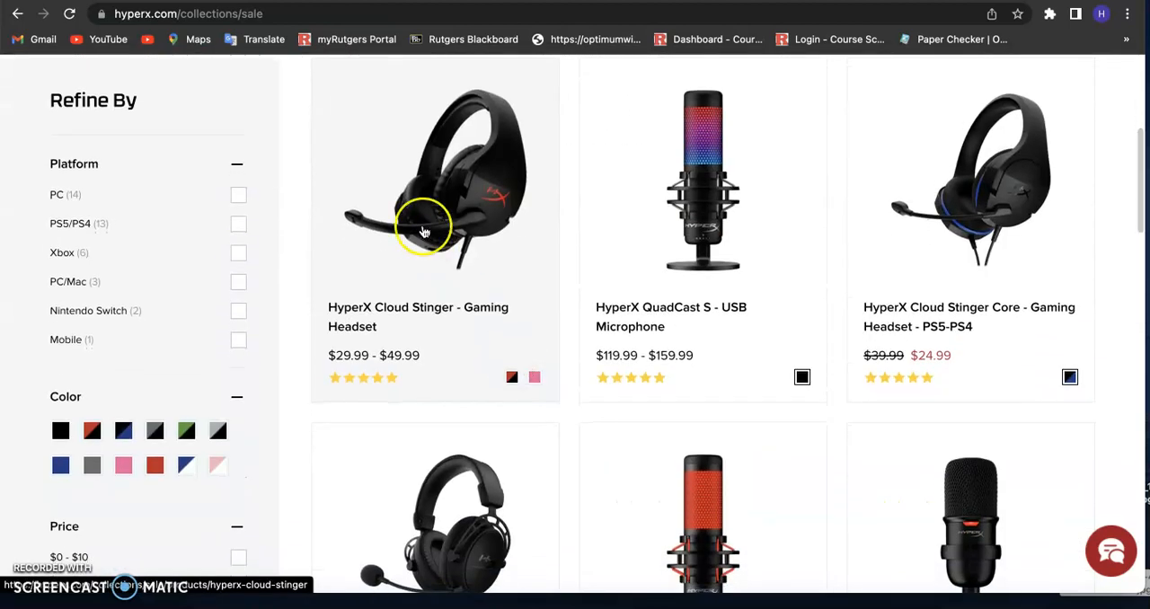
mouse_move(931, 314)
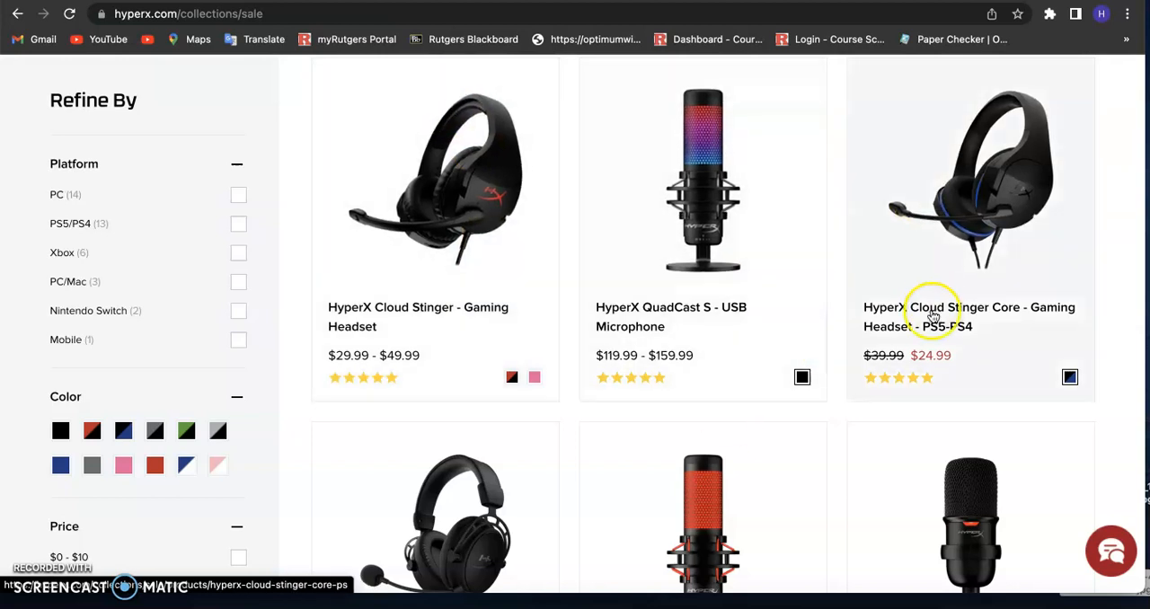
scroll(down, 3)
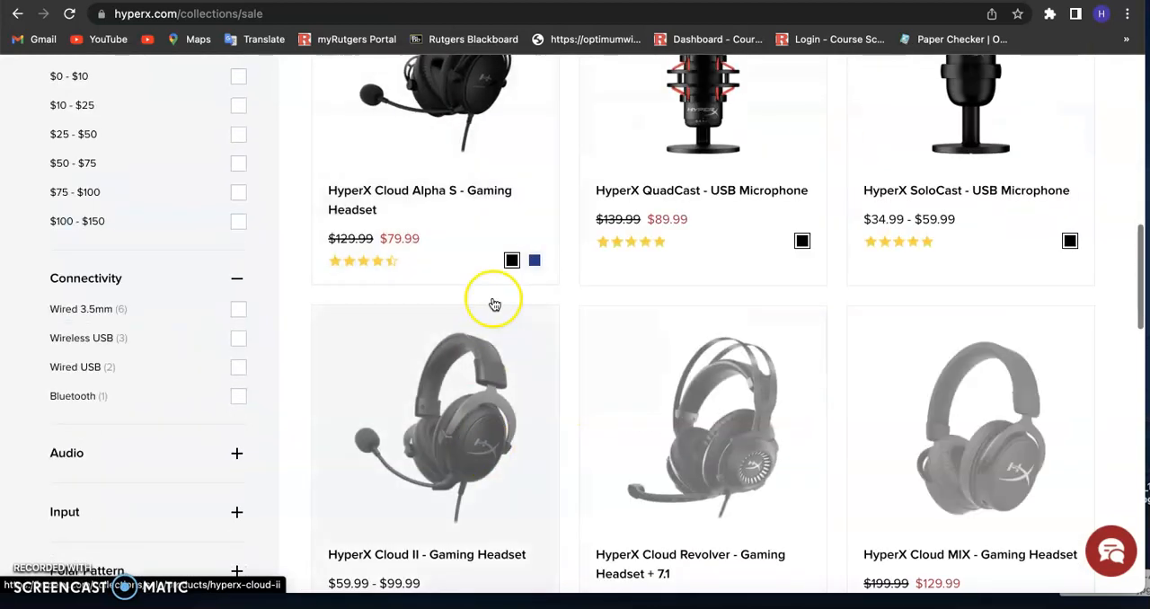
scroll(up, 3)
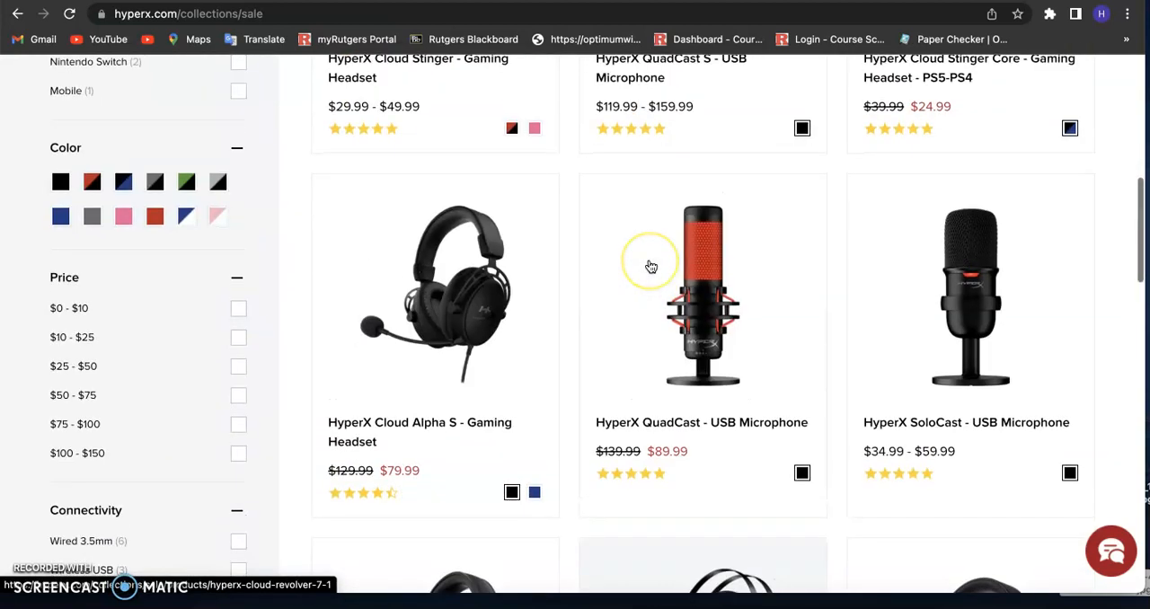
scroll(up, 3)
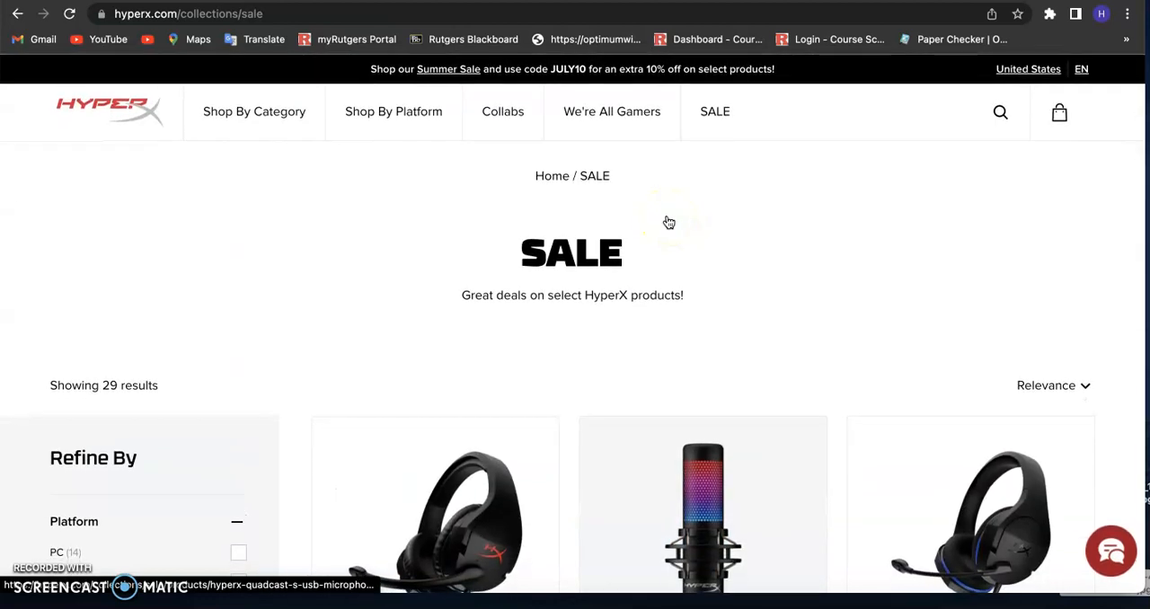
scroll(down, 3)
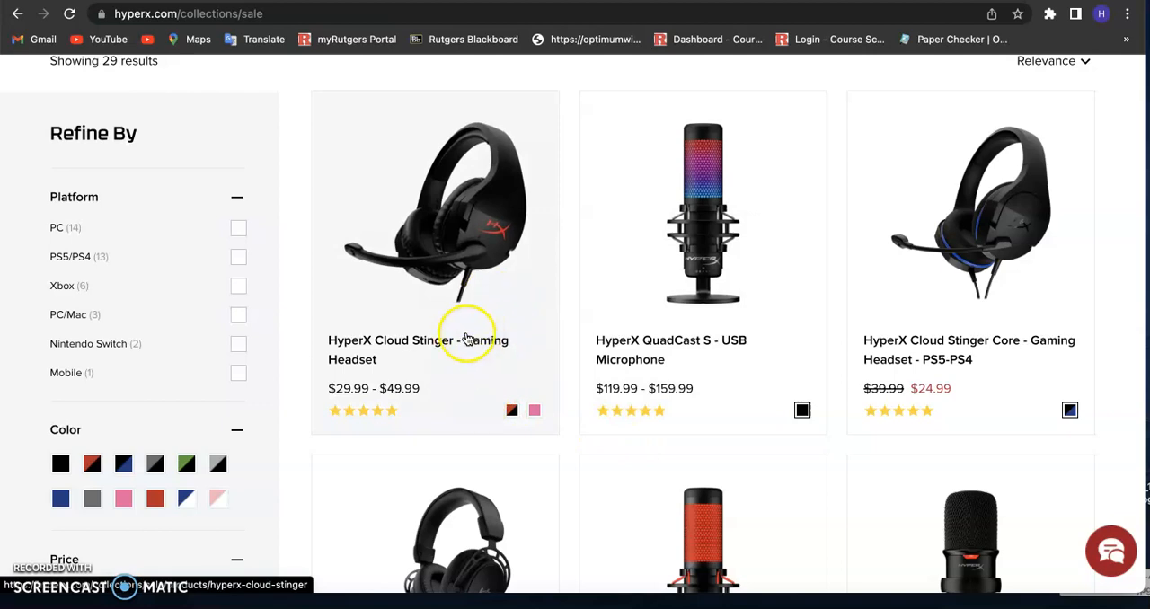
mouse_move(747, 311)
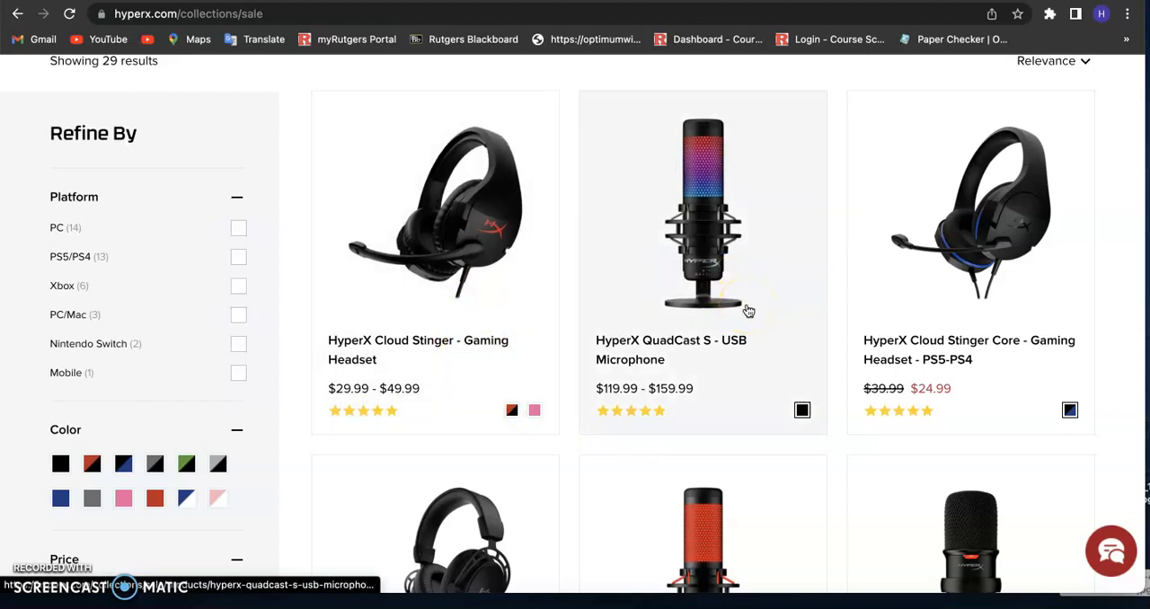
mouse_move(726, 374)
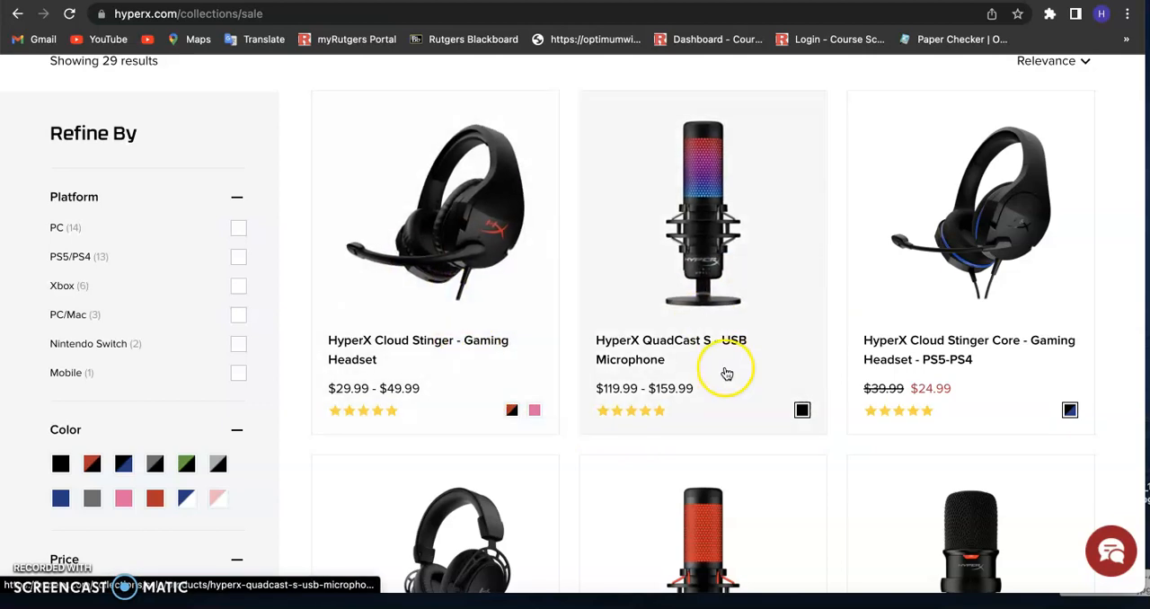
scroll(up, 3)
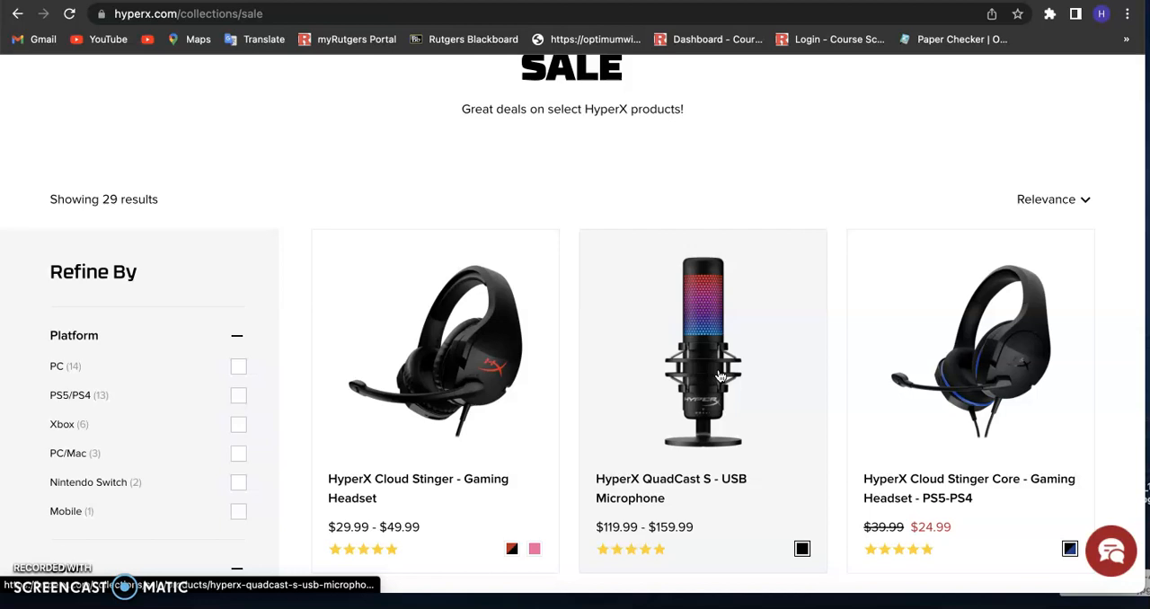
scroll(down, 3)
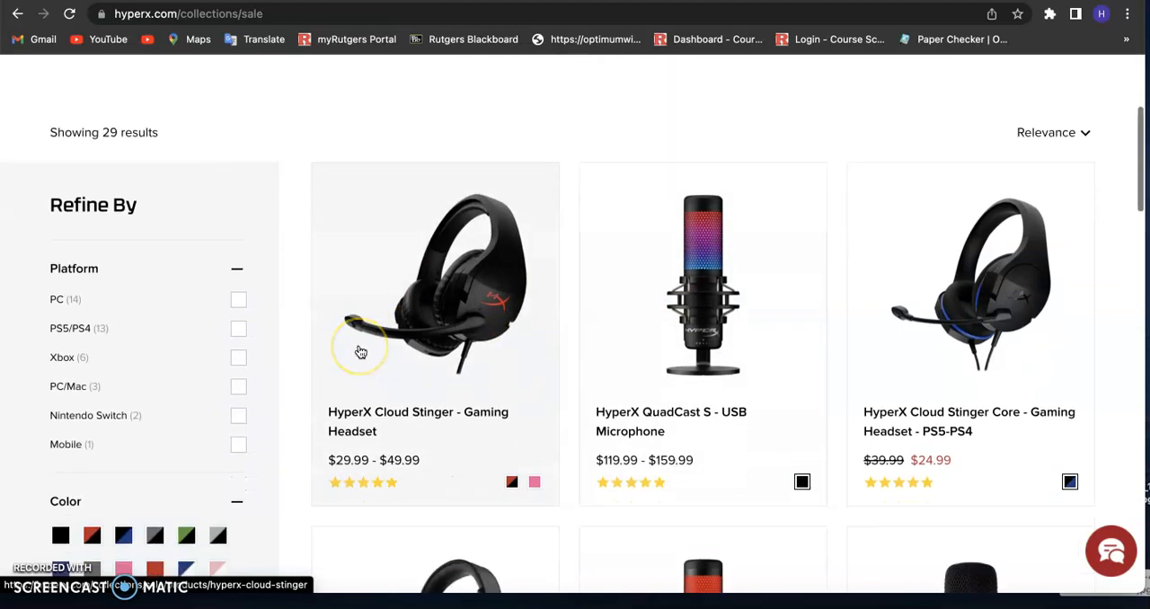
mouse_move(165, 345)
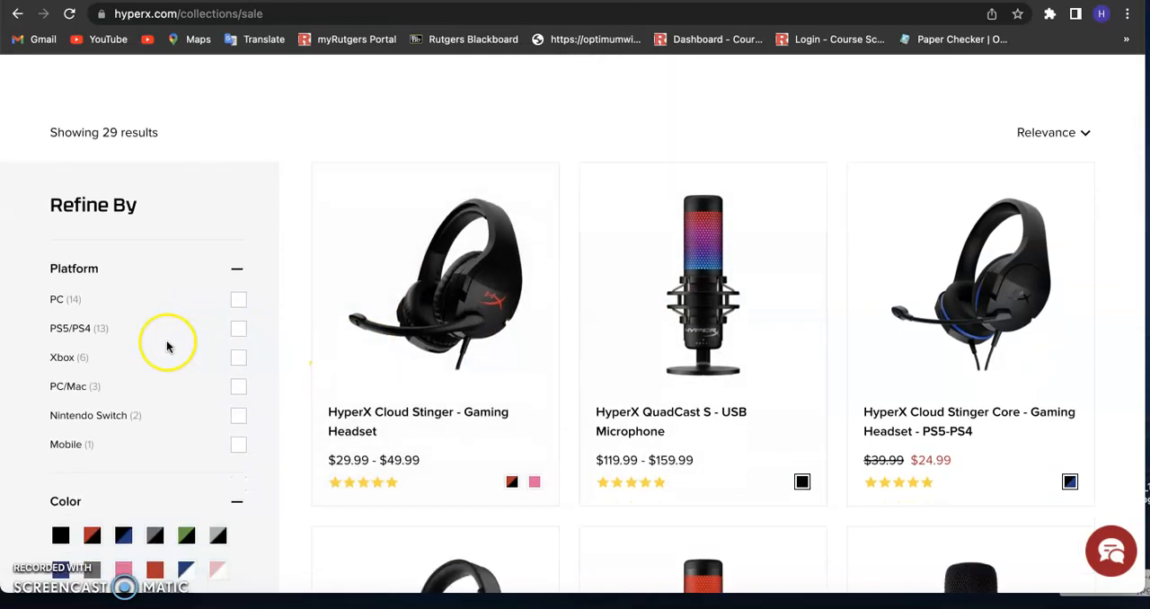
mouse_move(50, 279)
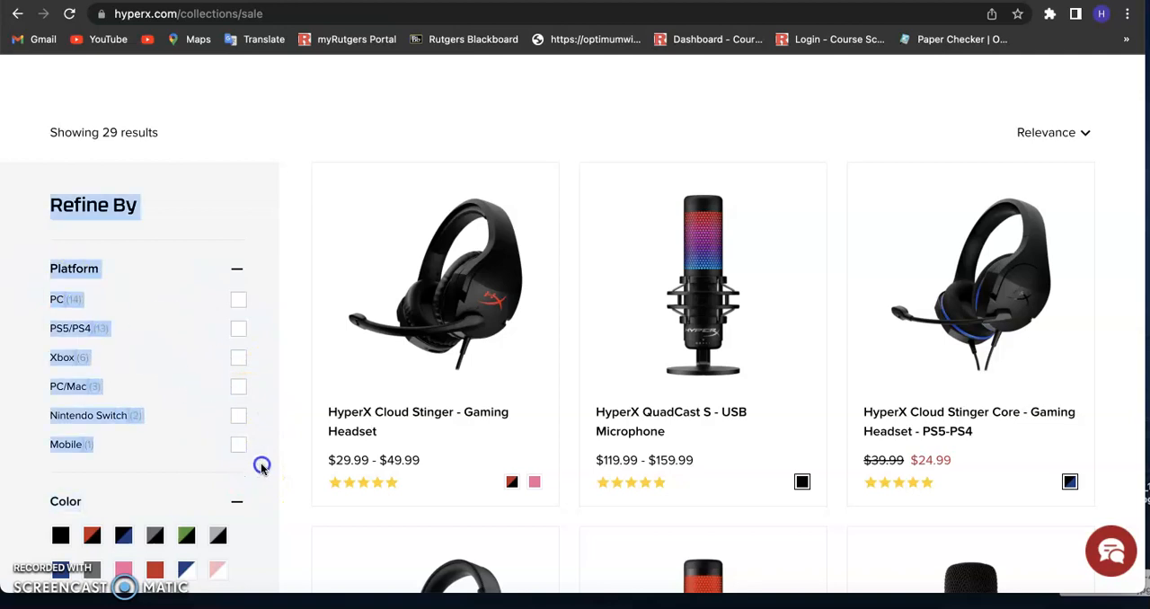
scroll(down, 3)
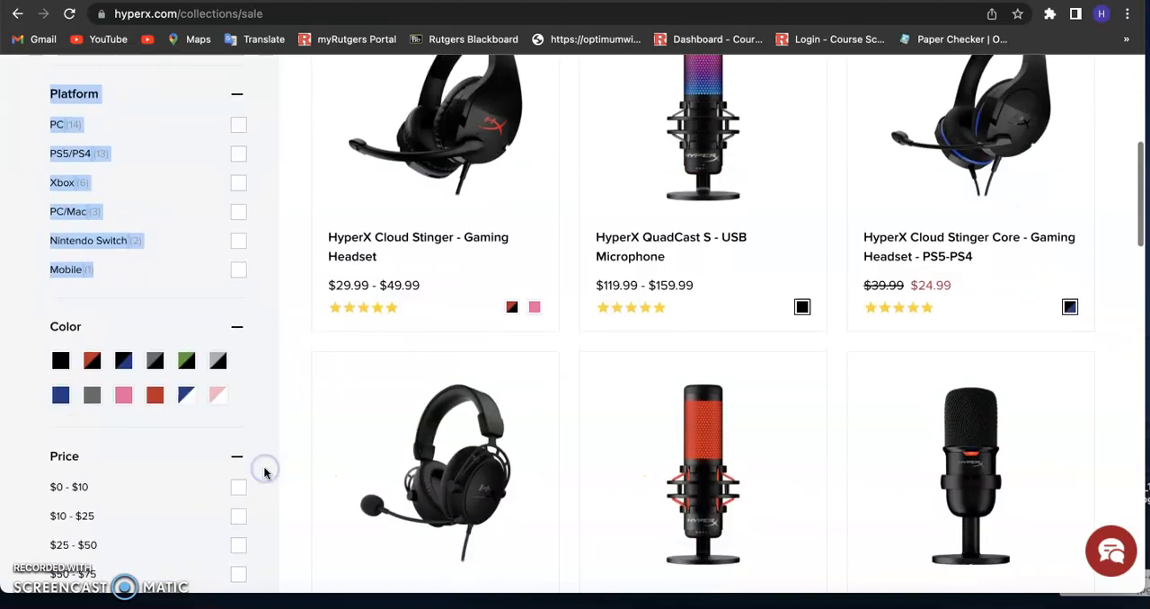
scroll(up, 3)
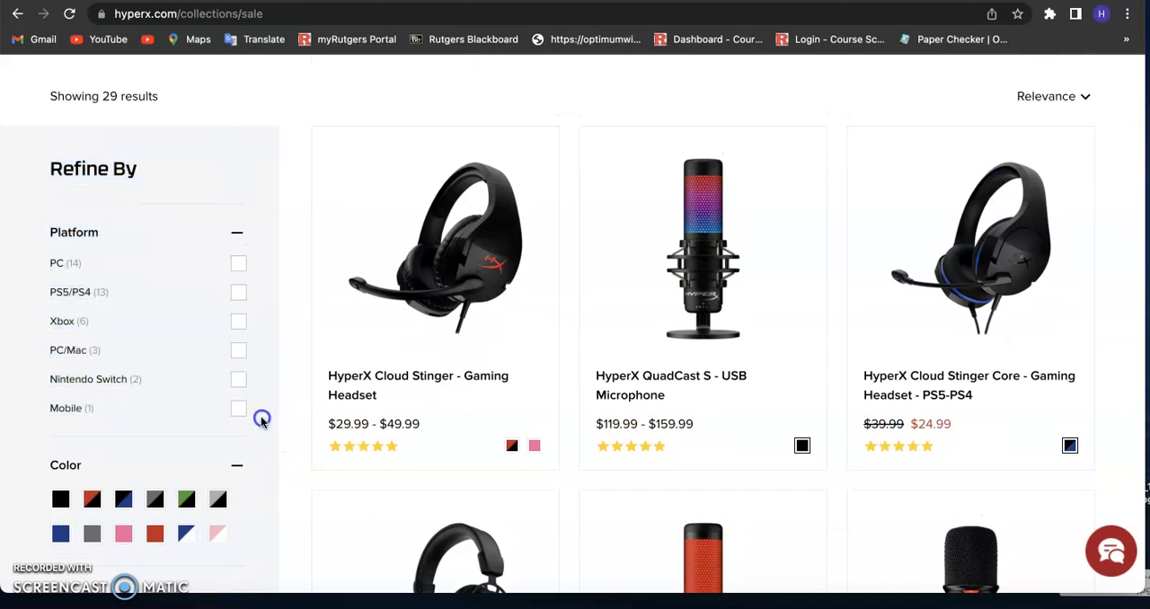
mouse_move(259, 350)
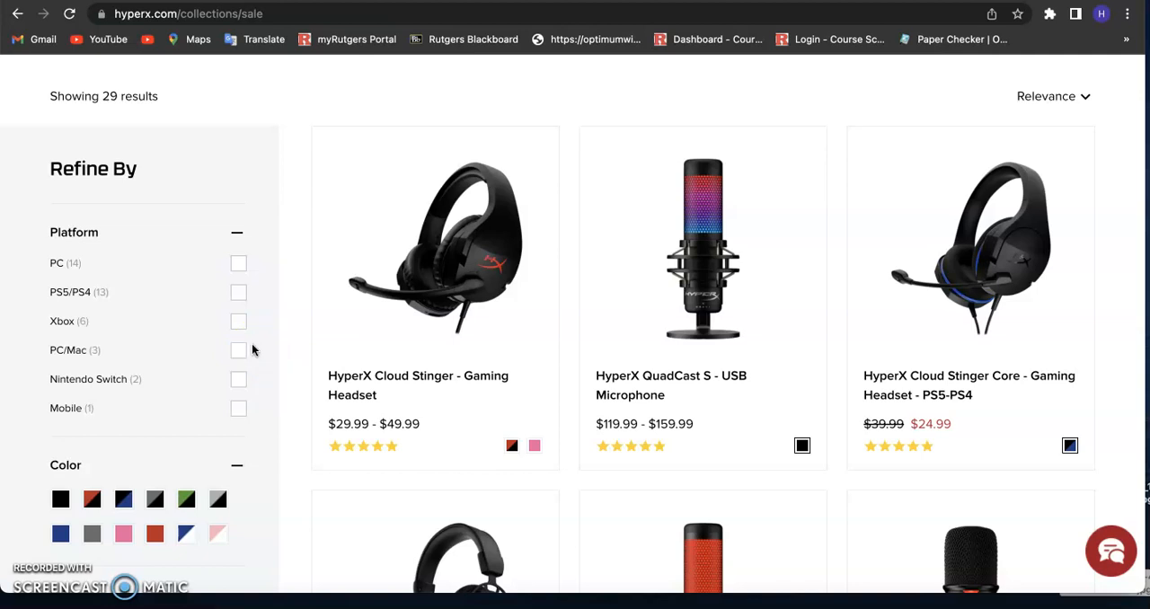
mouse_move(244, 350)
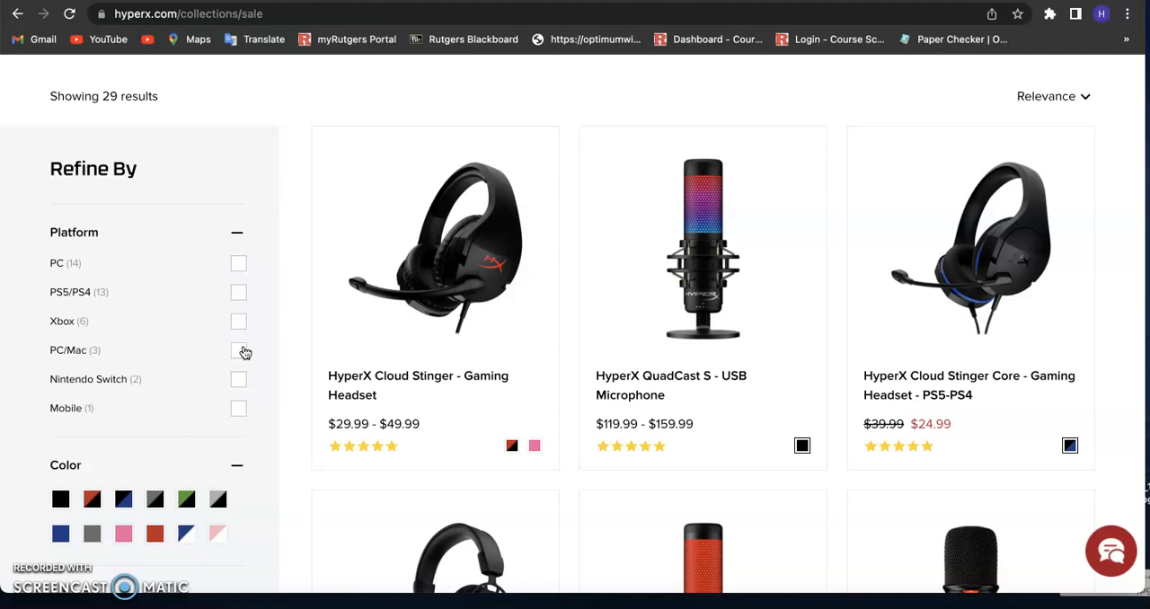
mouse_move(196, 248)
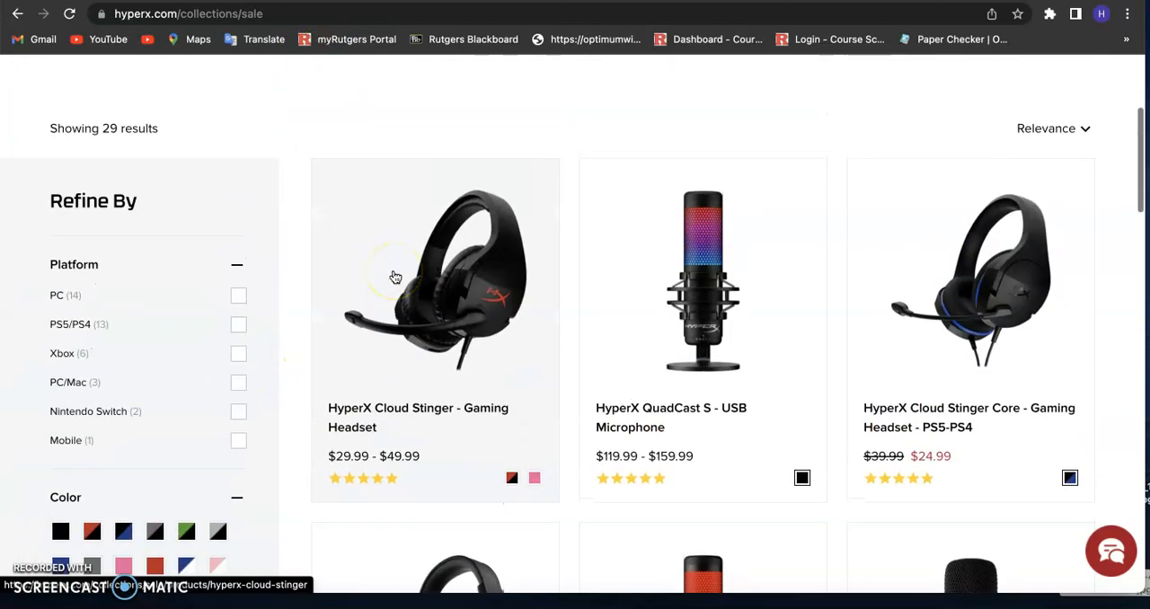
scroll(down, 3)
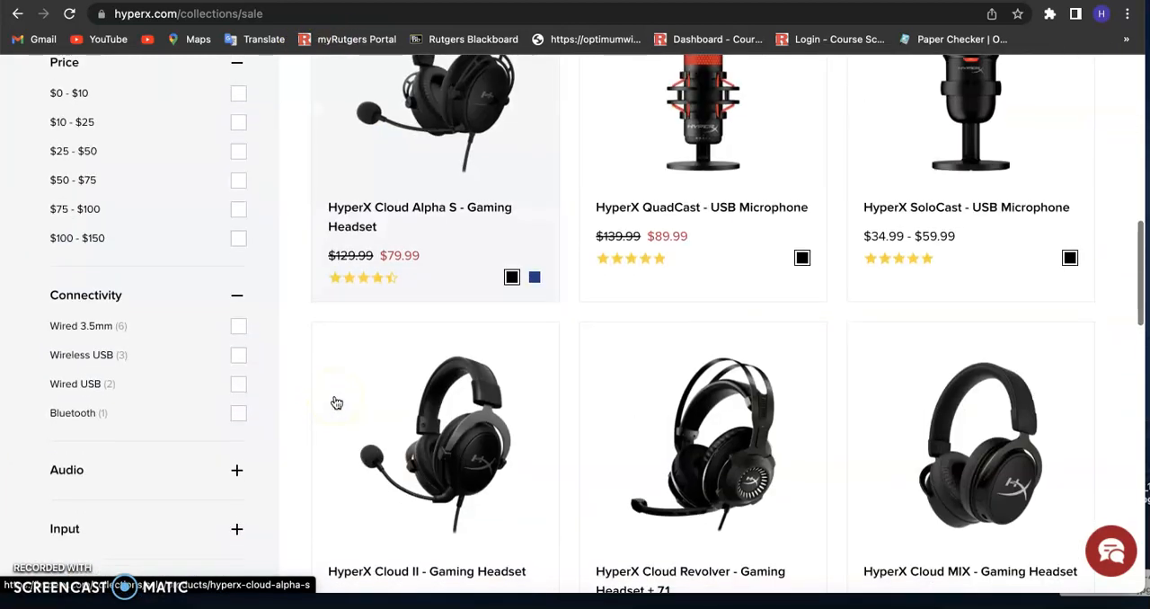
scroll(up, 3)
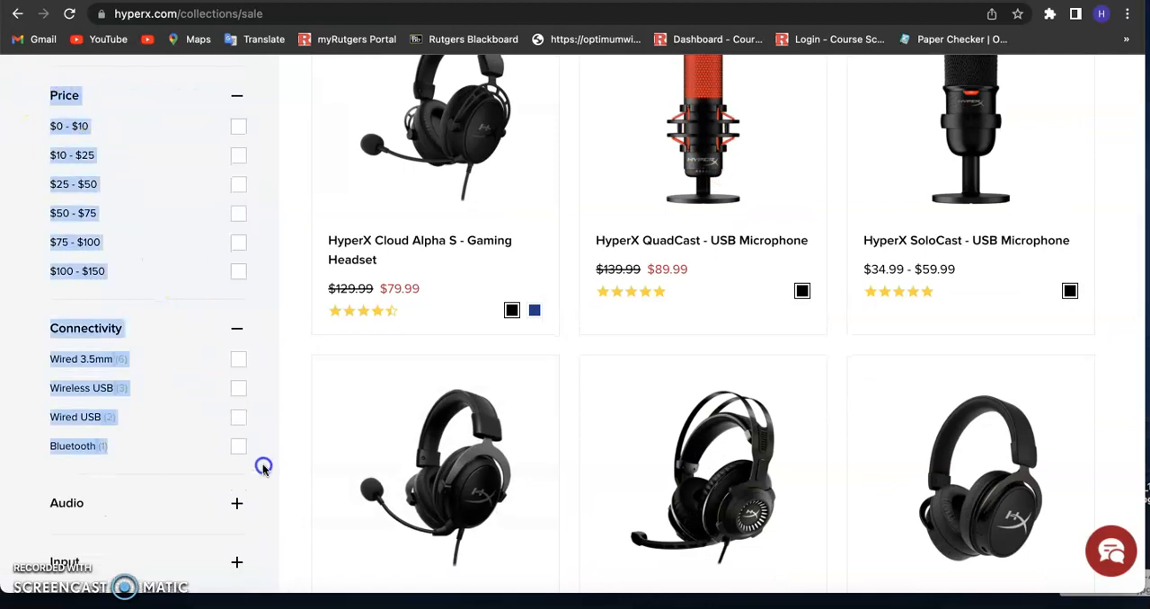
scroll(down, 3)
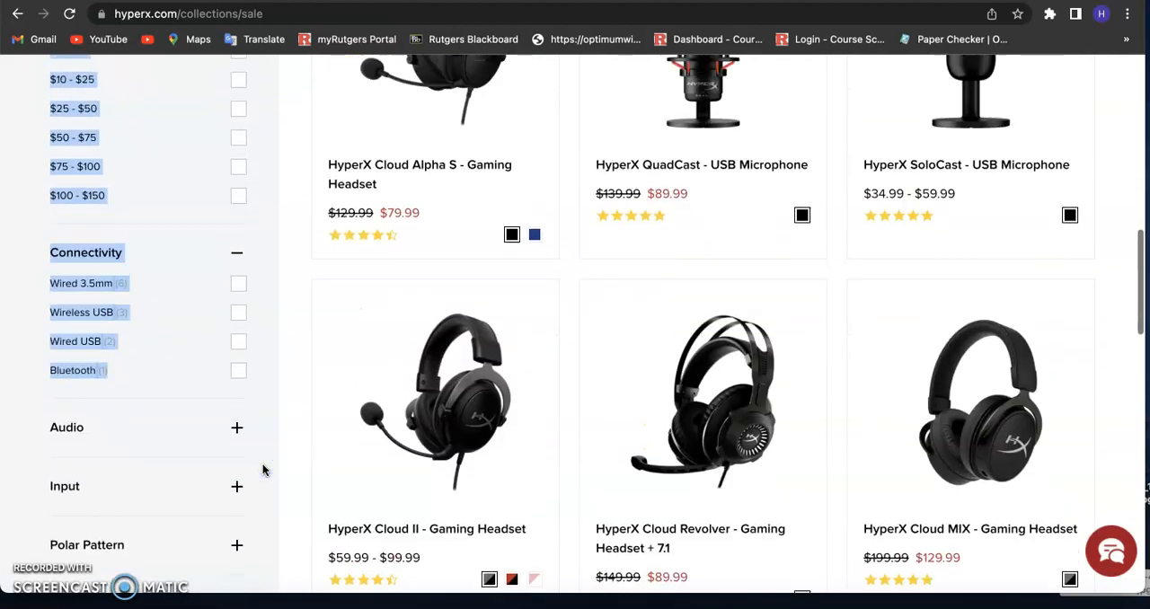
scroll(up, 3)
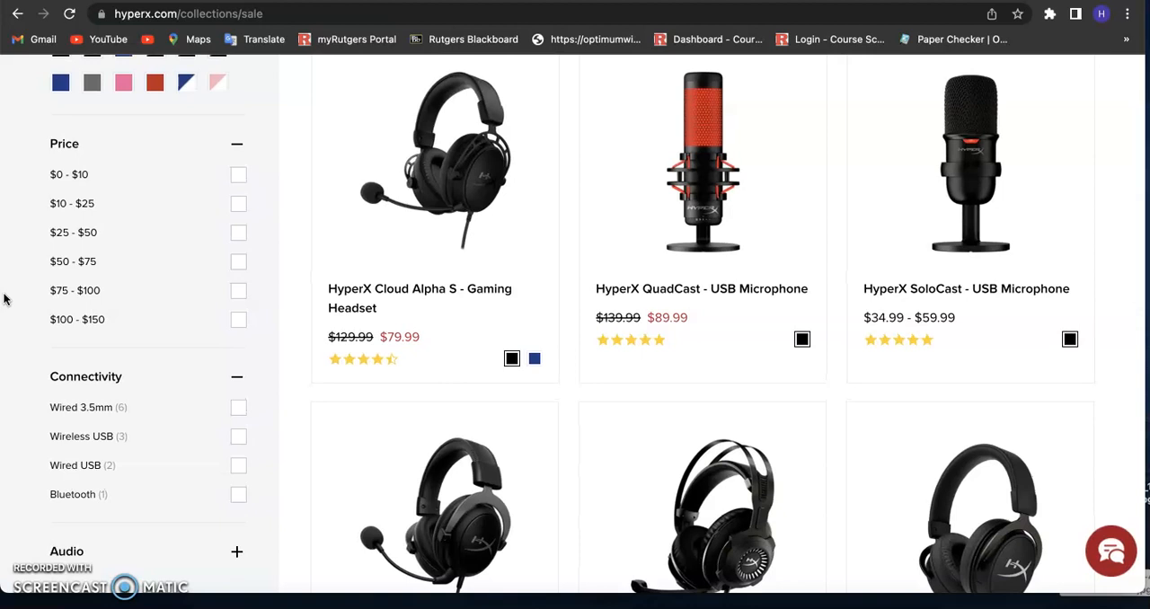
scroll(down, 3)
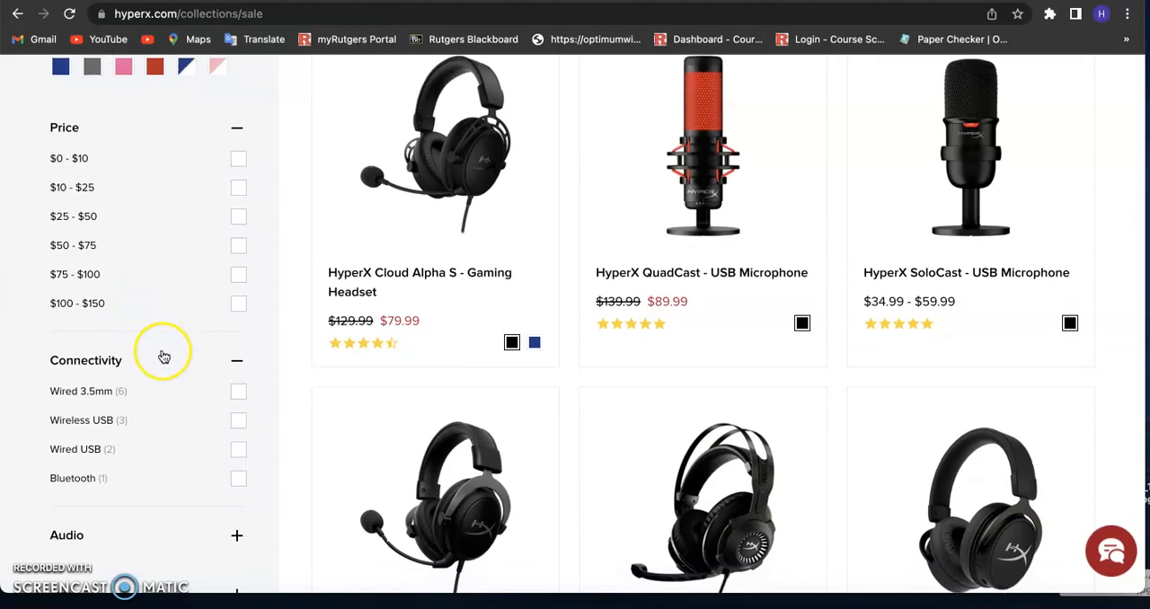
scroll(down, 3)
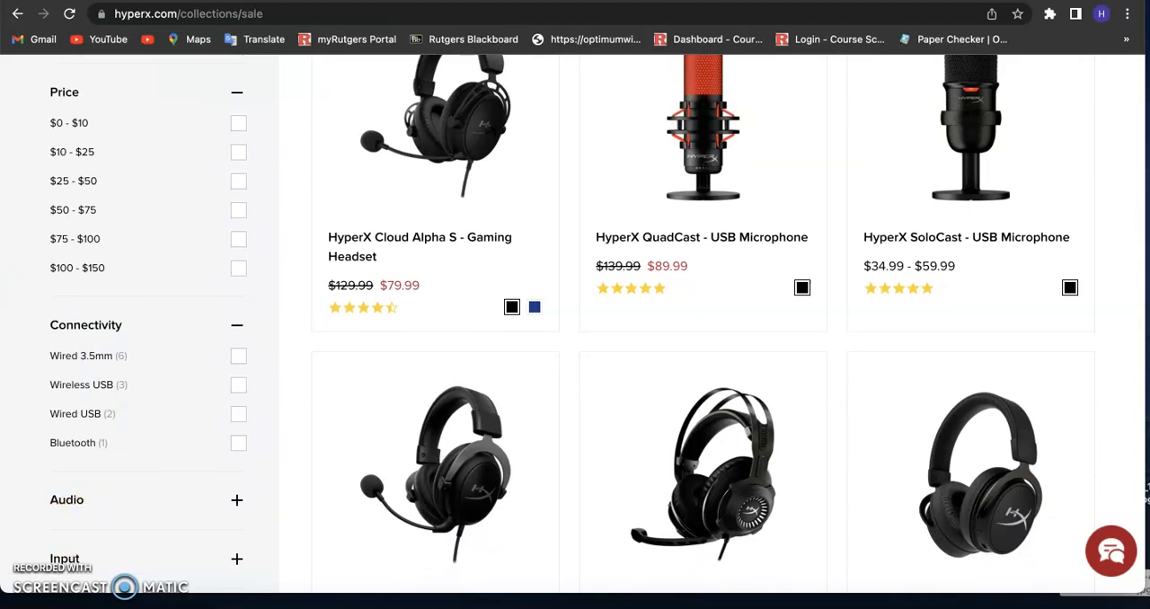
scroll(down, 3)
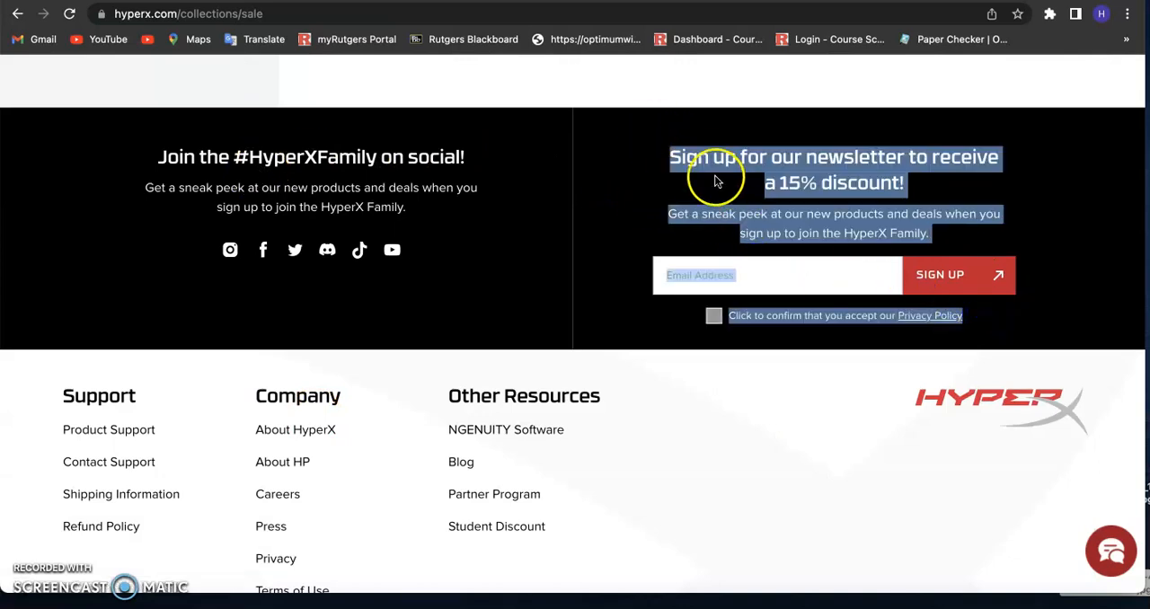
mouse_move(801, 205)
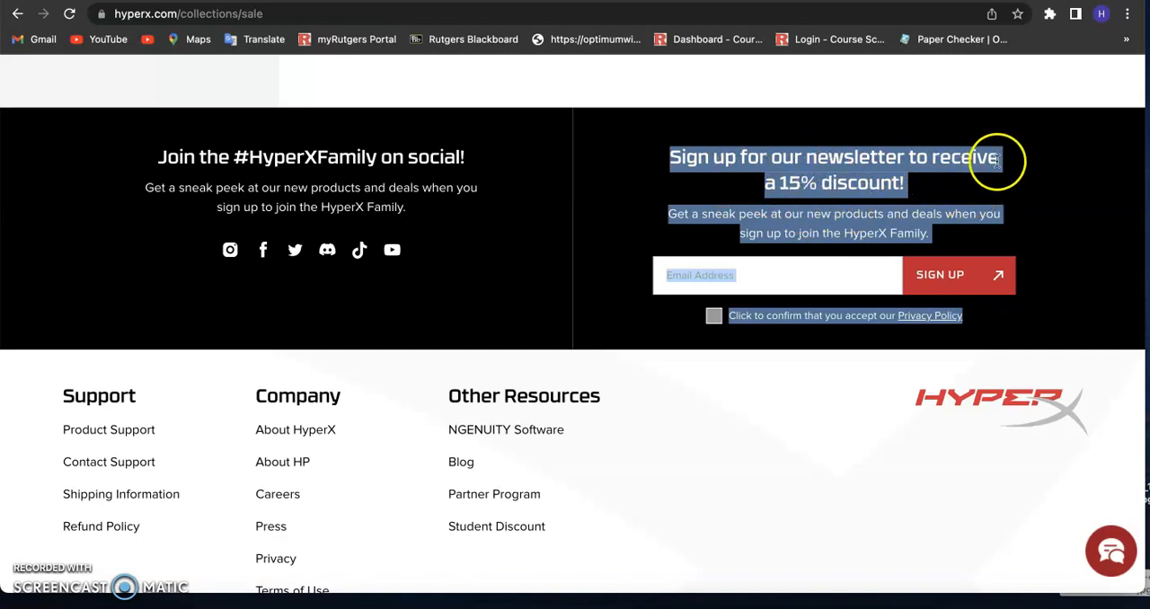
mouse_move(963, 238)
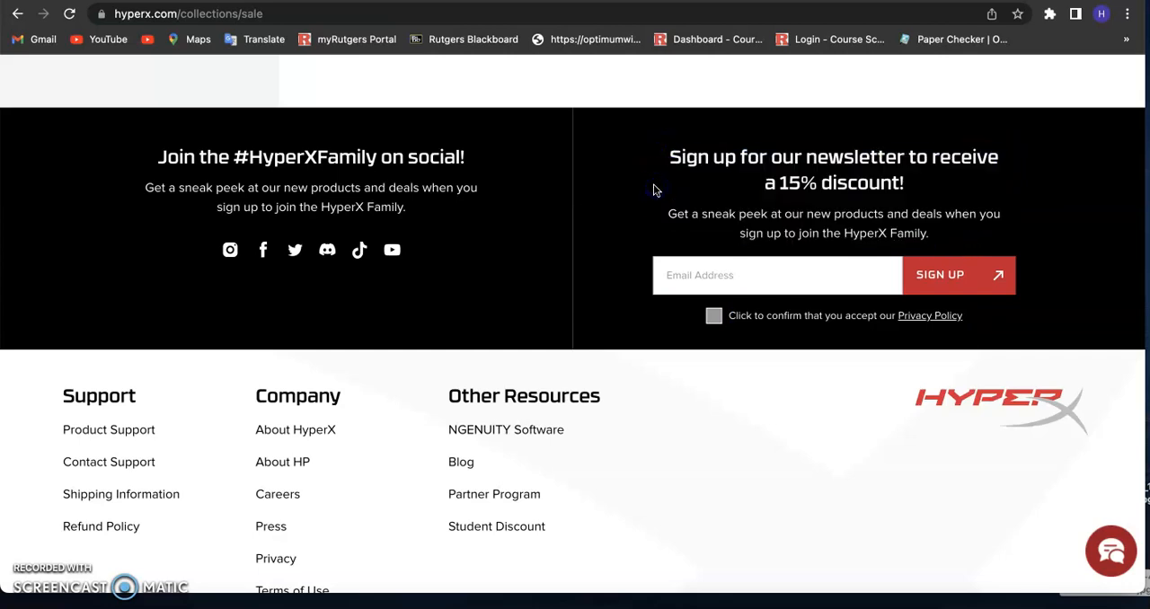
mouse_move(787, 210)
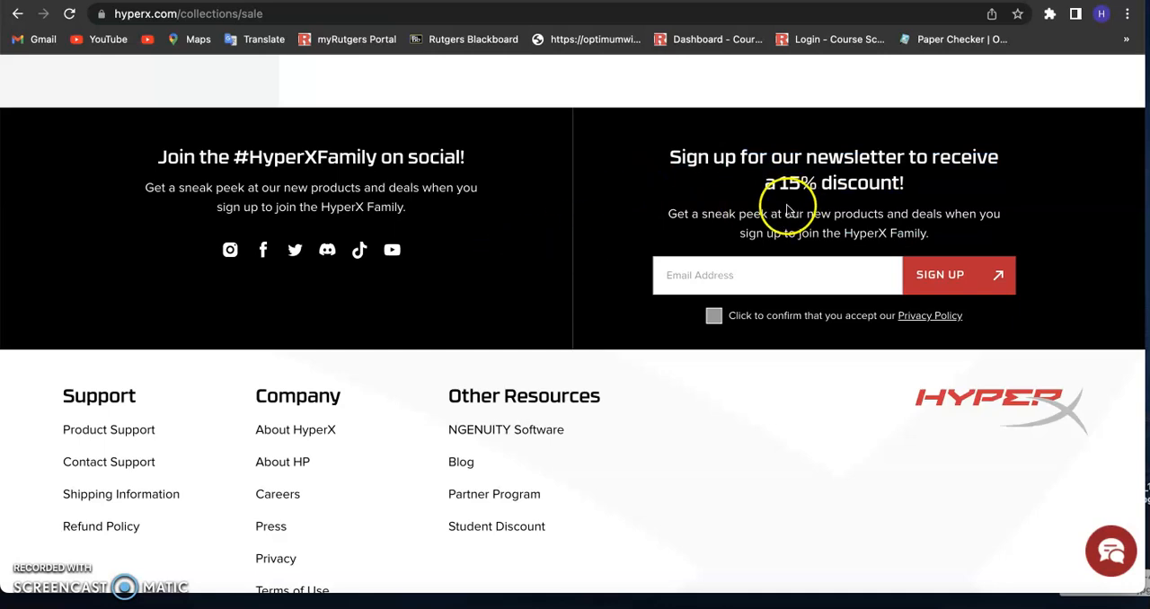
mouse_move(100, 511)
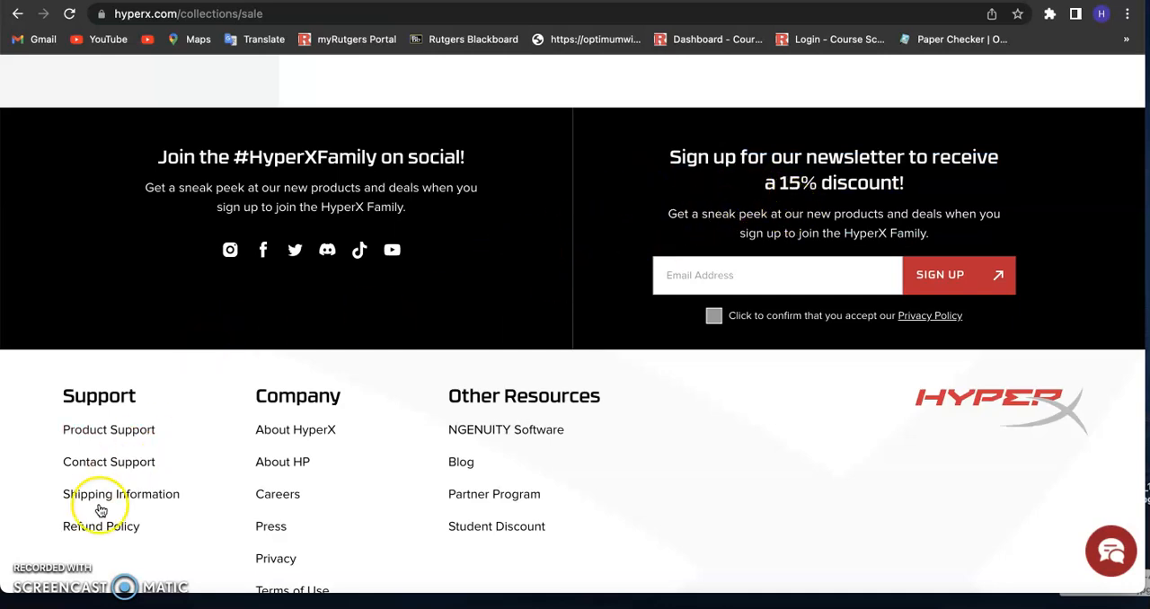